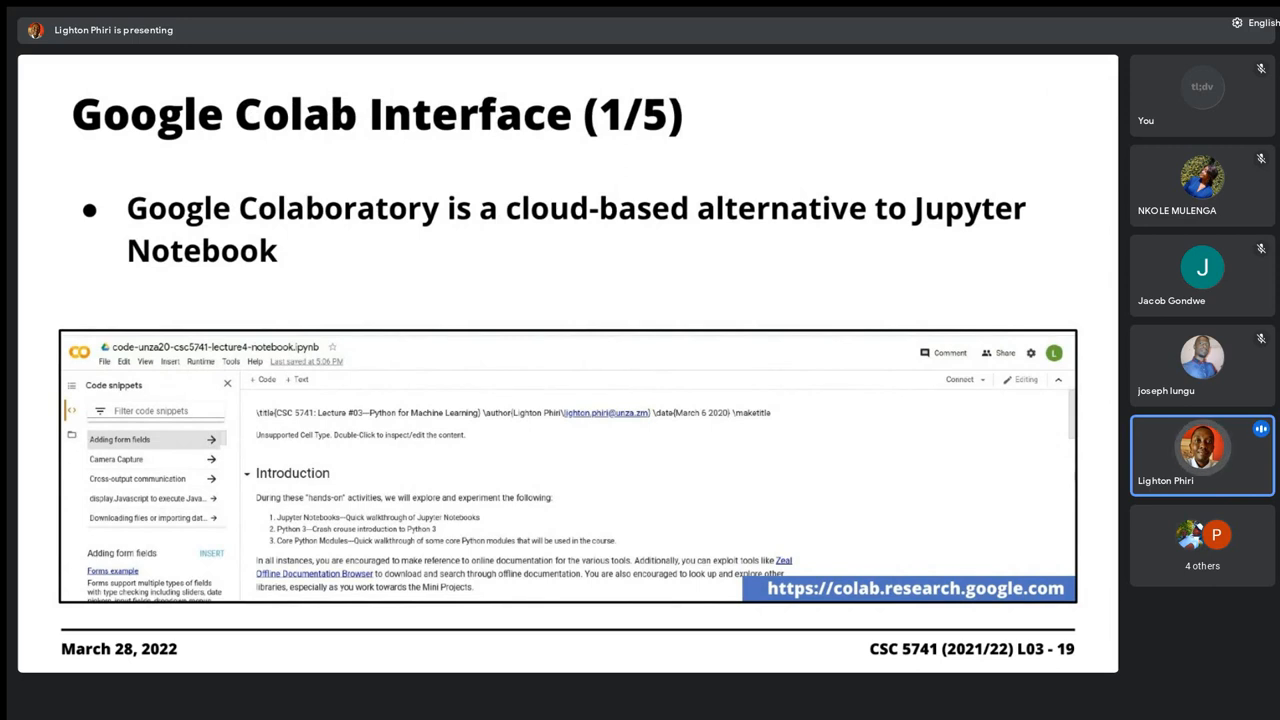
# Advance the Okular slides toward slide 22, the notebook-area interface slide.
pyautogui.press('Right')
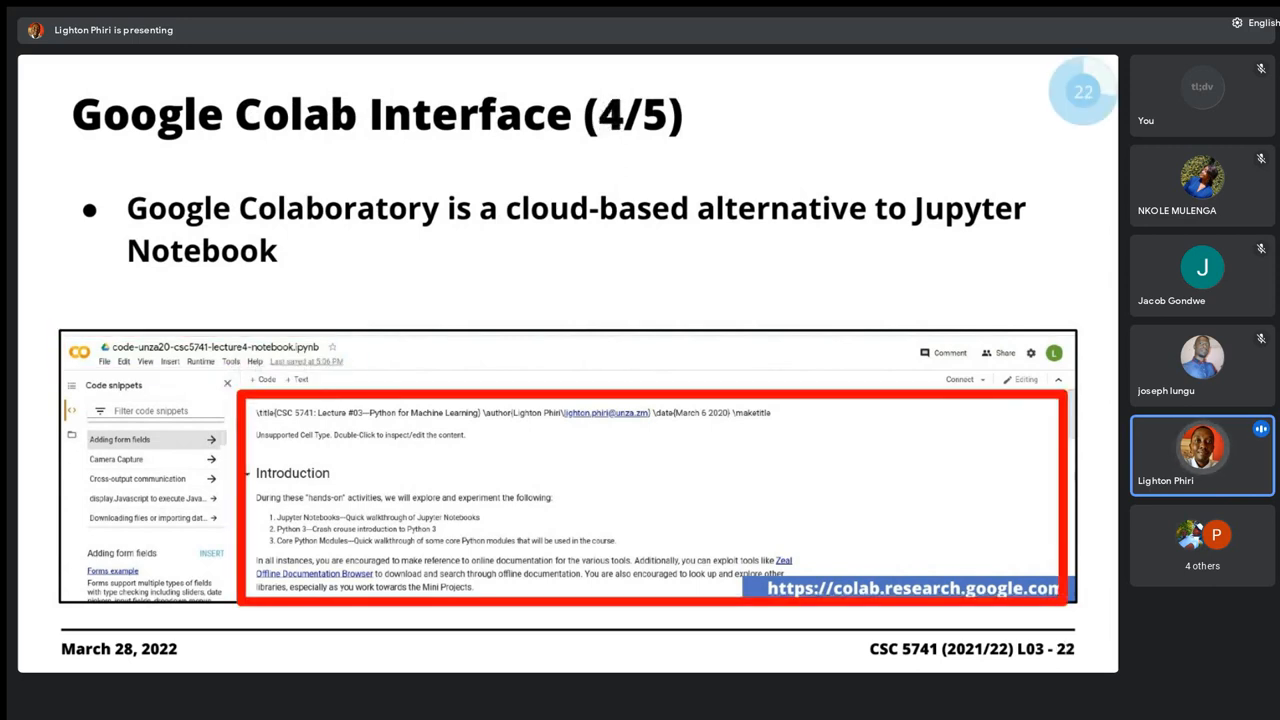
pyautogui.press('Right')
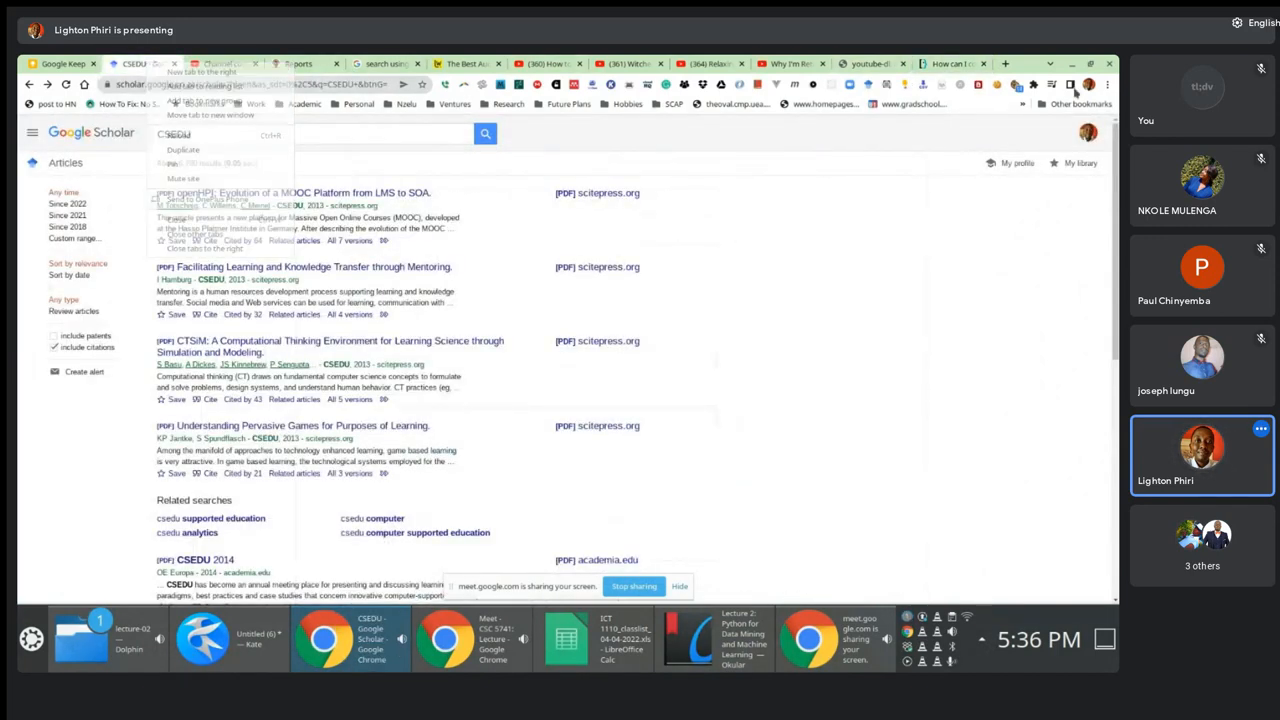
# Go to colab.research.google.com in the Chrome address bar.
pyautogui.click(669, 267)
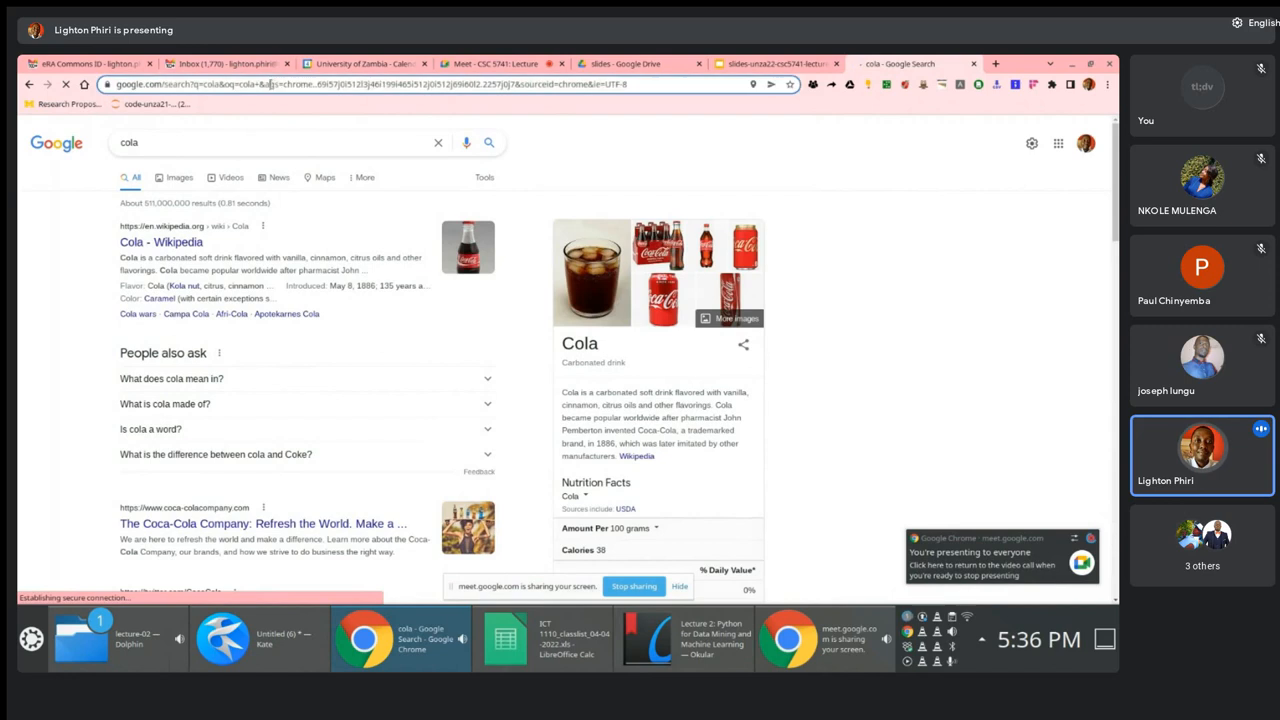
pyautogui.write('colab.research.google.com')
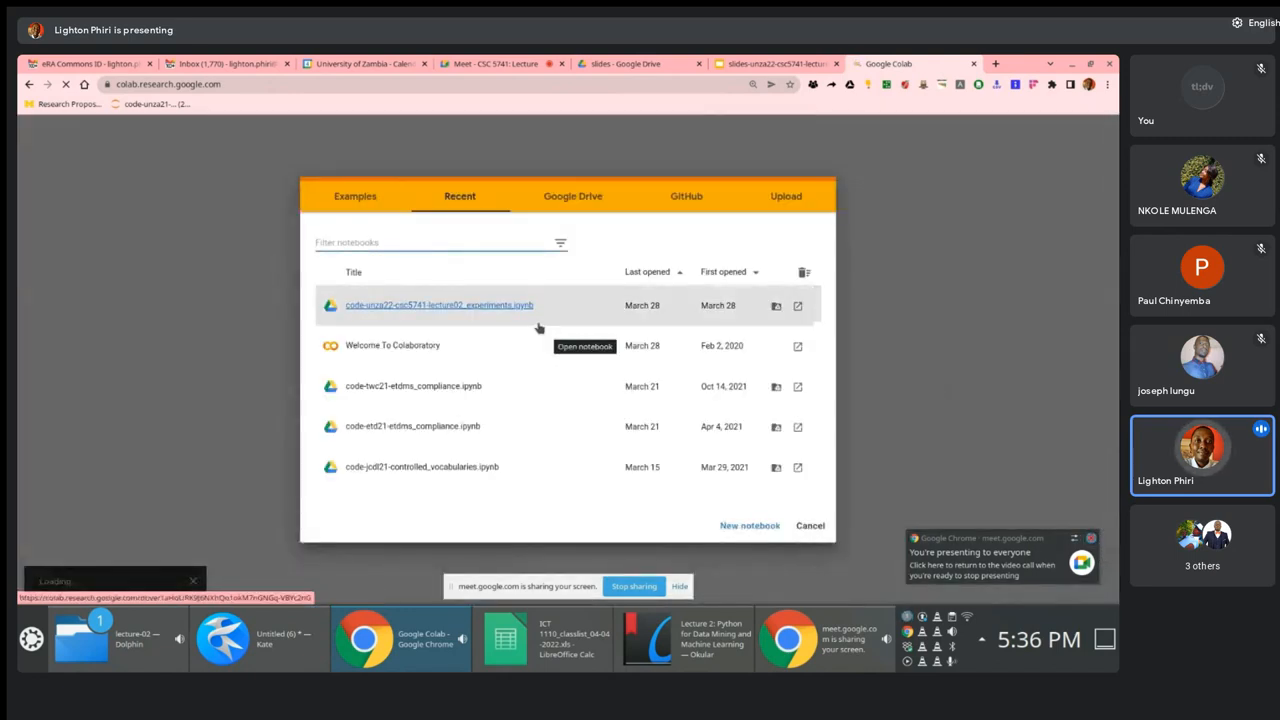
# Open code-unza22-csc5741-lecture02_experiments.ipynb from Colab's Recent notebooks list.
pyautogui.click(439, 305)
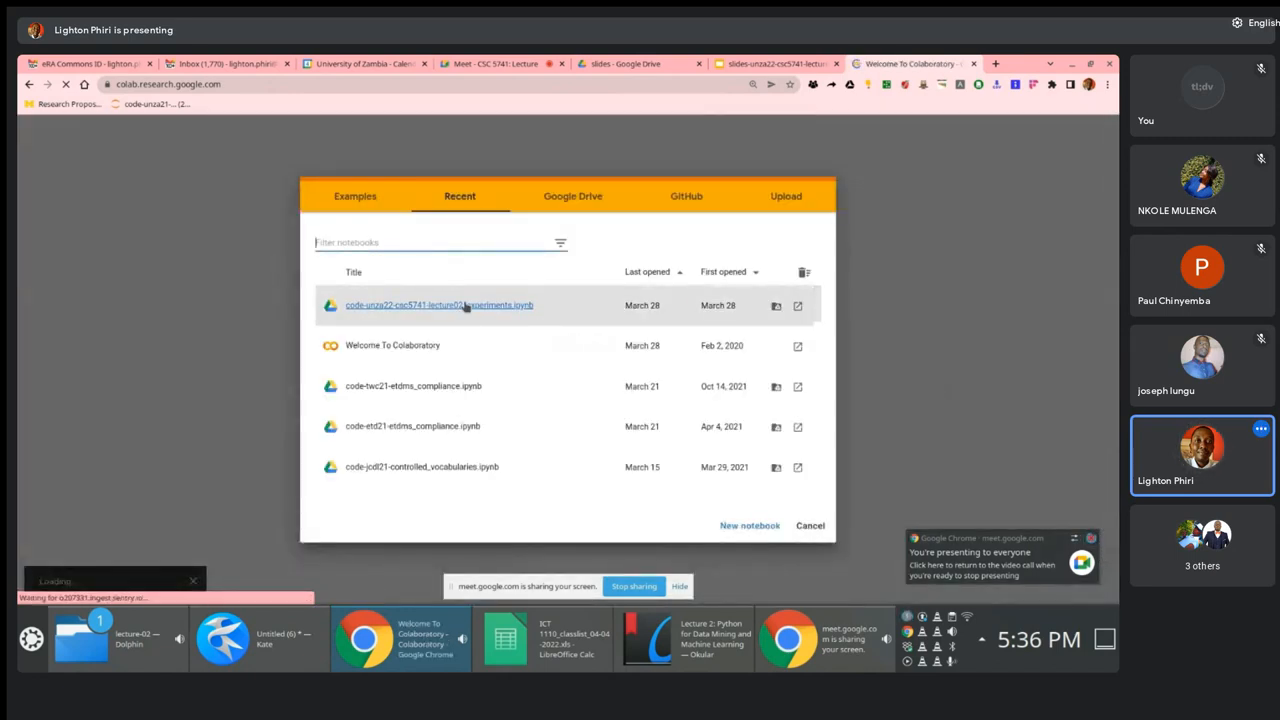
pyautogui.click(439, 305)
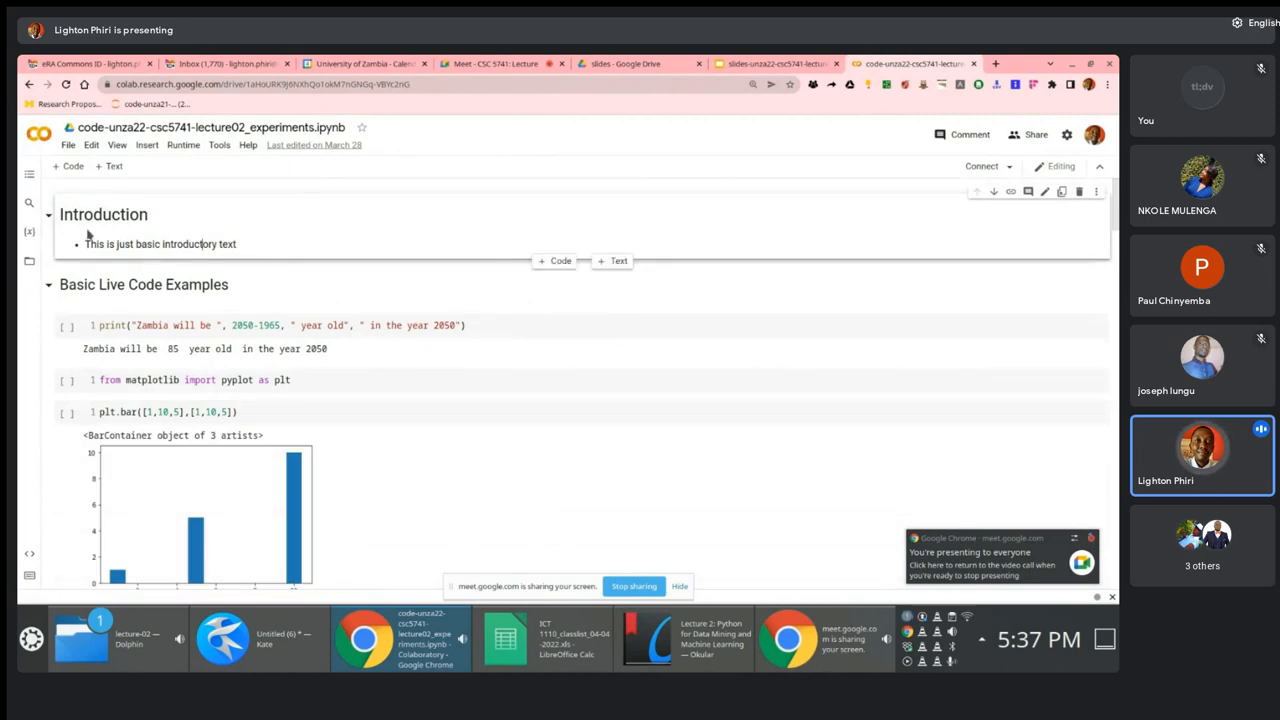
pyautogui.scroll(-3)
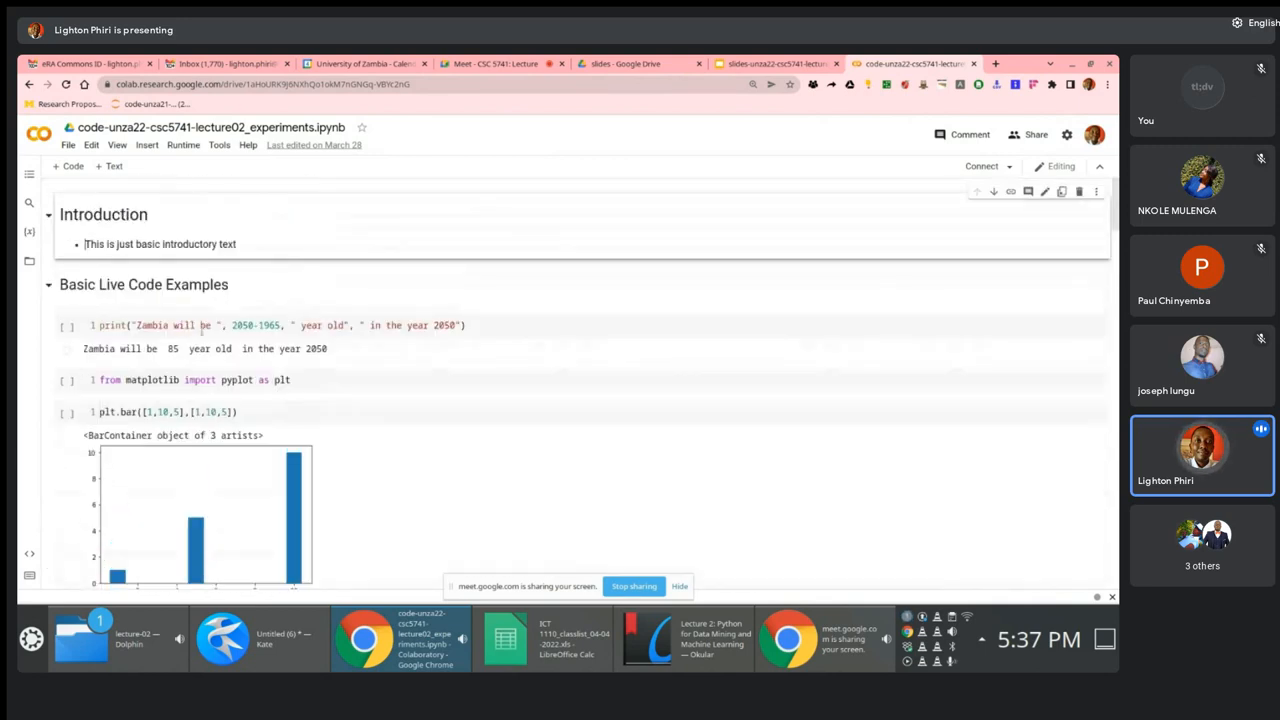
# Add 'import pandas as pd' below the matplotlib pyplot import line.
pyautogui.click(200, 379)
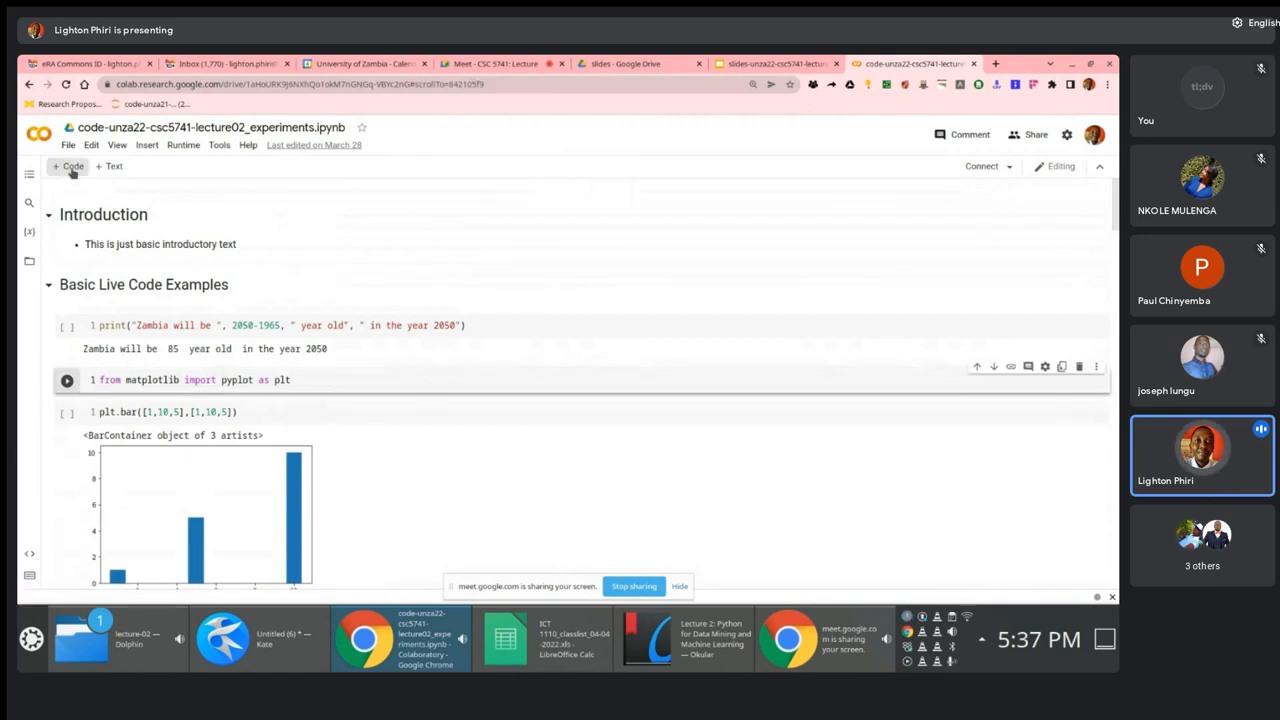
pyautogui.scroll(-3)
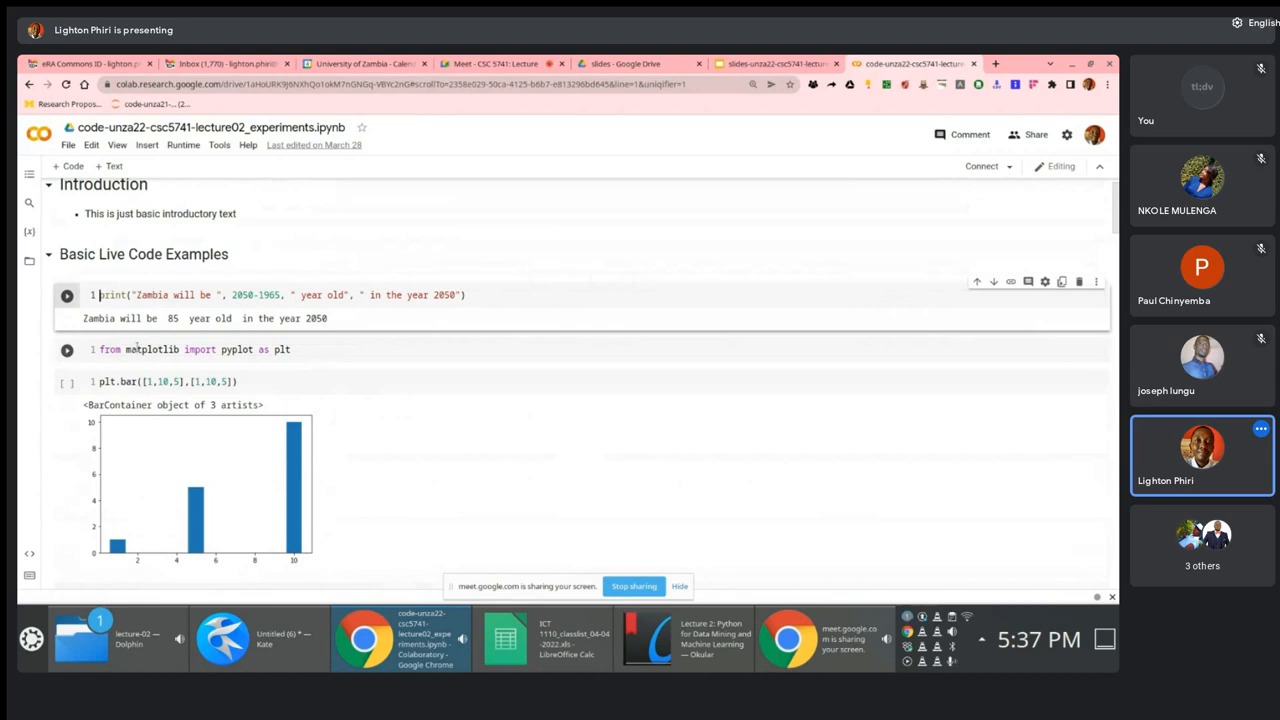
pyautogui.click(290, 349)
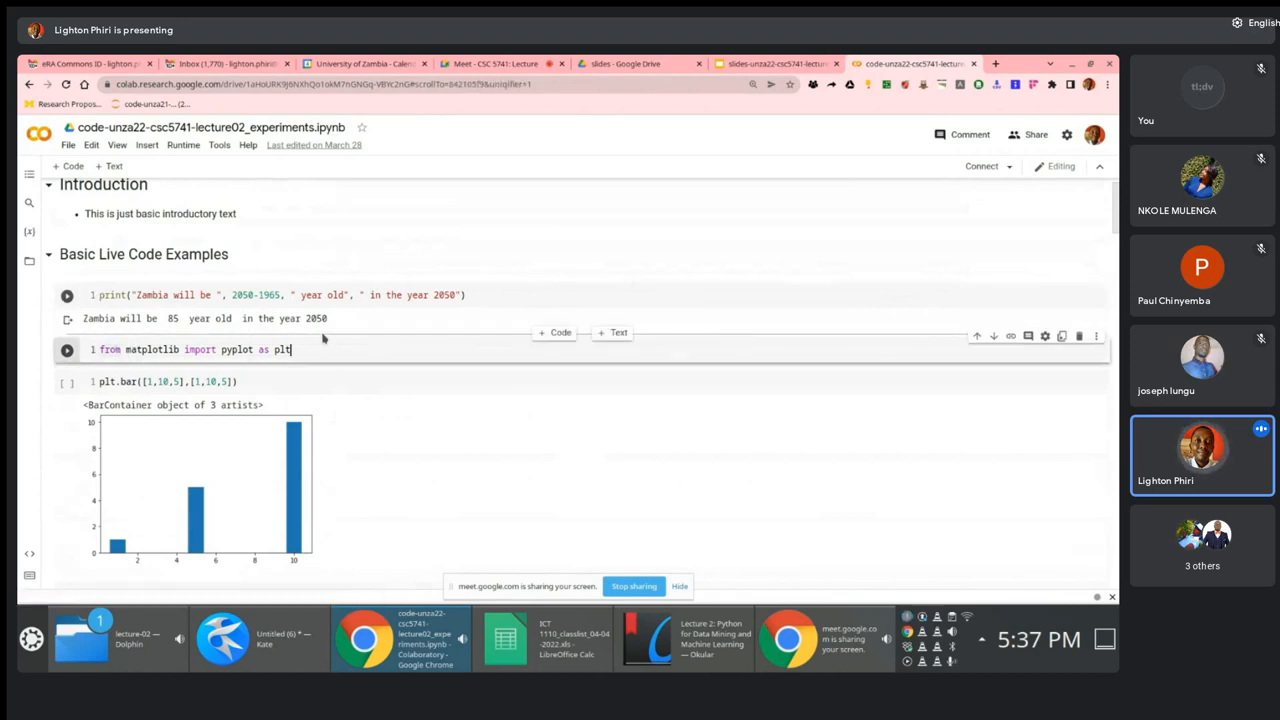
pyautogui.write('import')
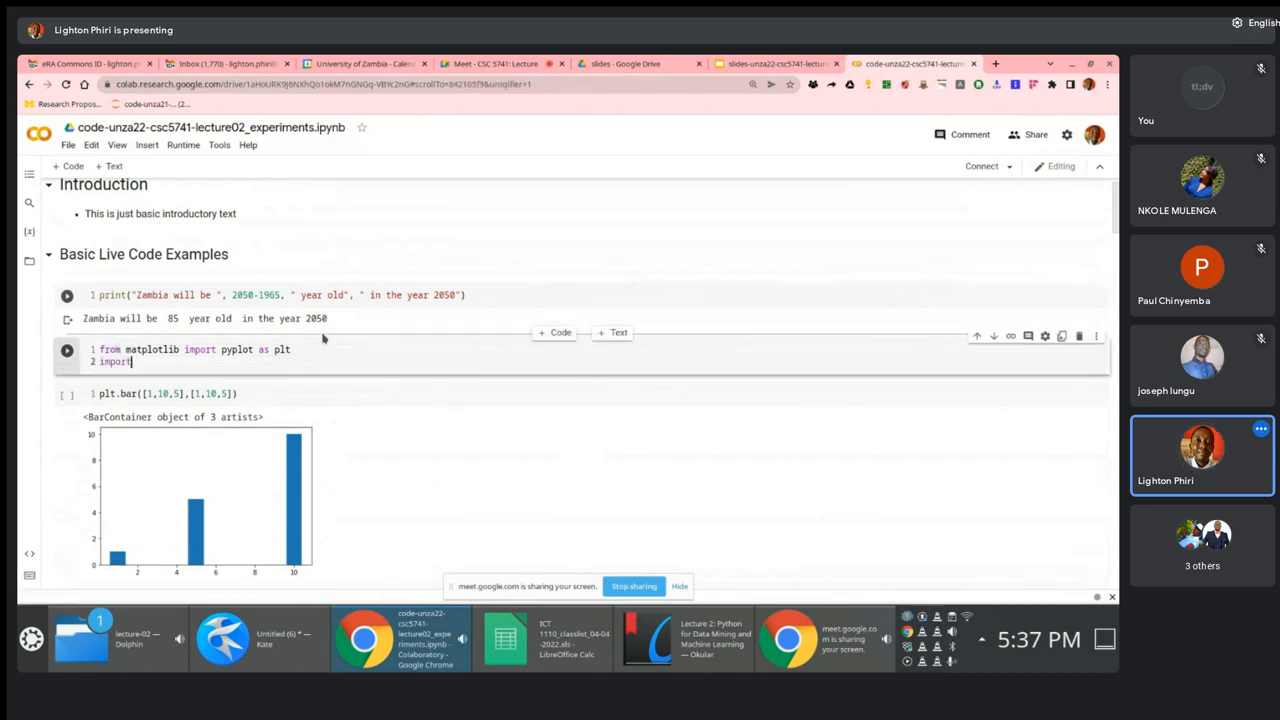
pyautogui.write('pandas as')
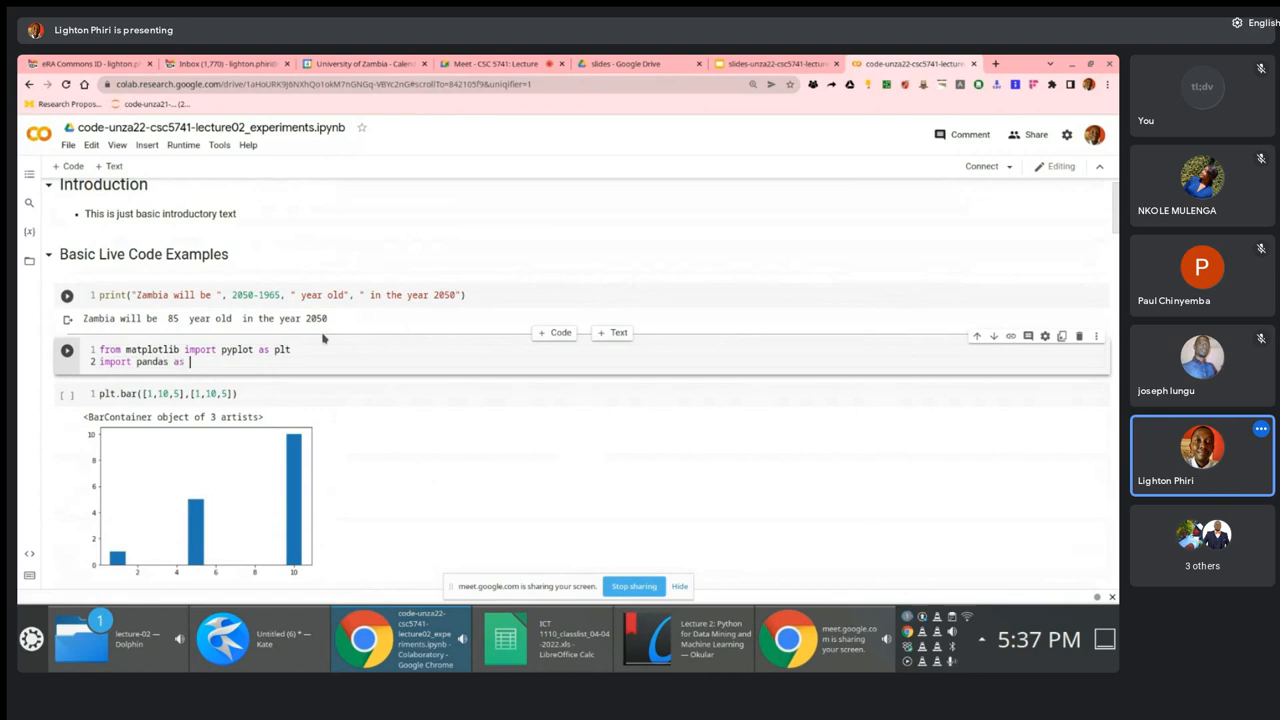
pyautogui.write('pd')
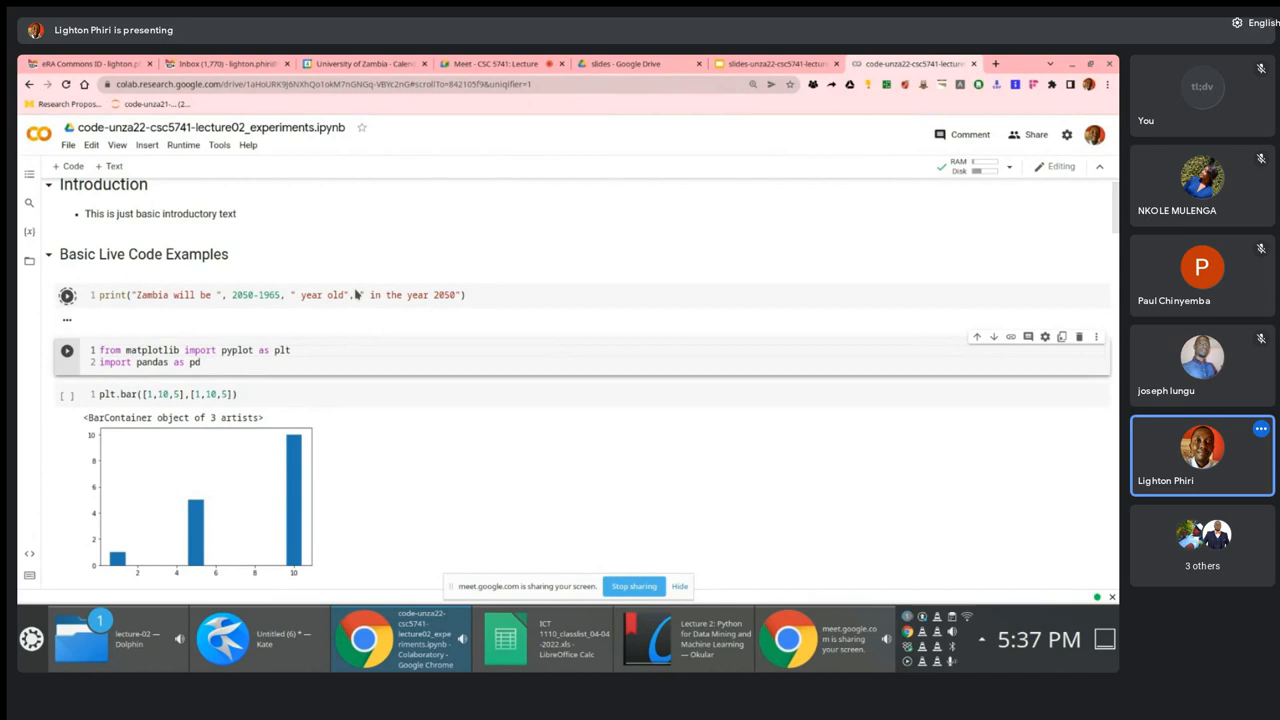
# Run the Zambia age print cell and the matplotlib/pandas import cell, then add a code cell above.
pyautogui.click(66, 295)
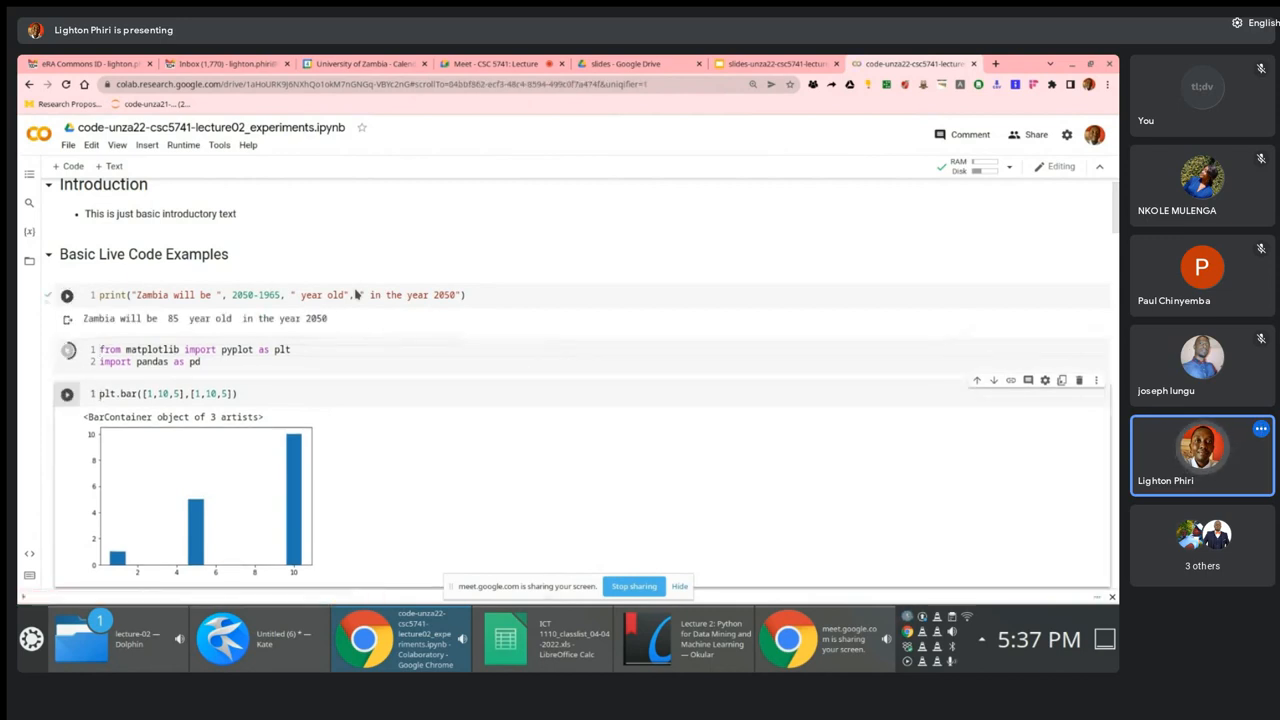
pyautogui.click(67, 349)
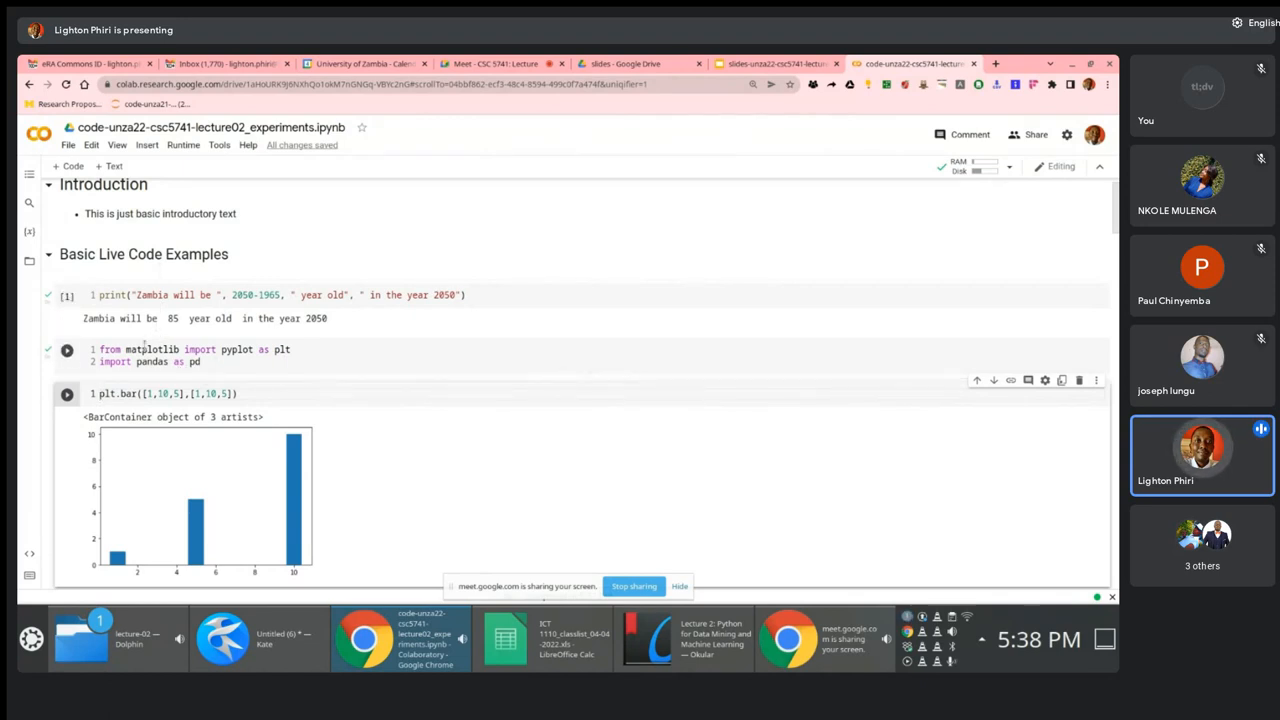
pyautogui.click(67, 295)
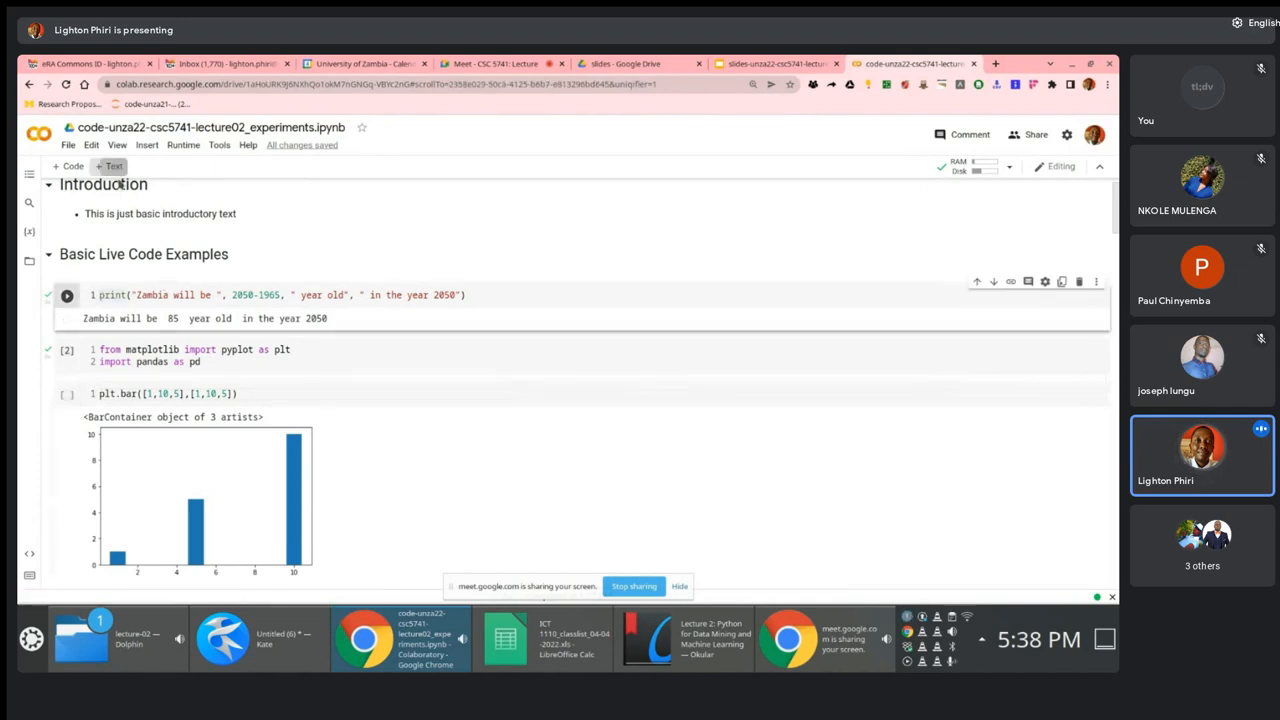
pyautogui.click(114, 166)
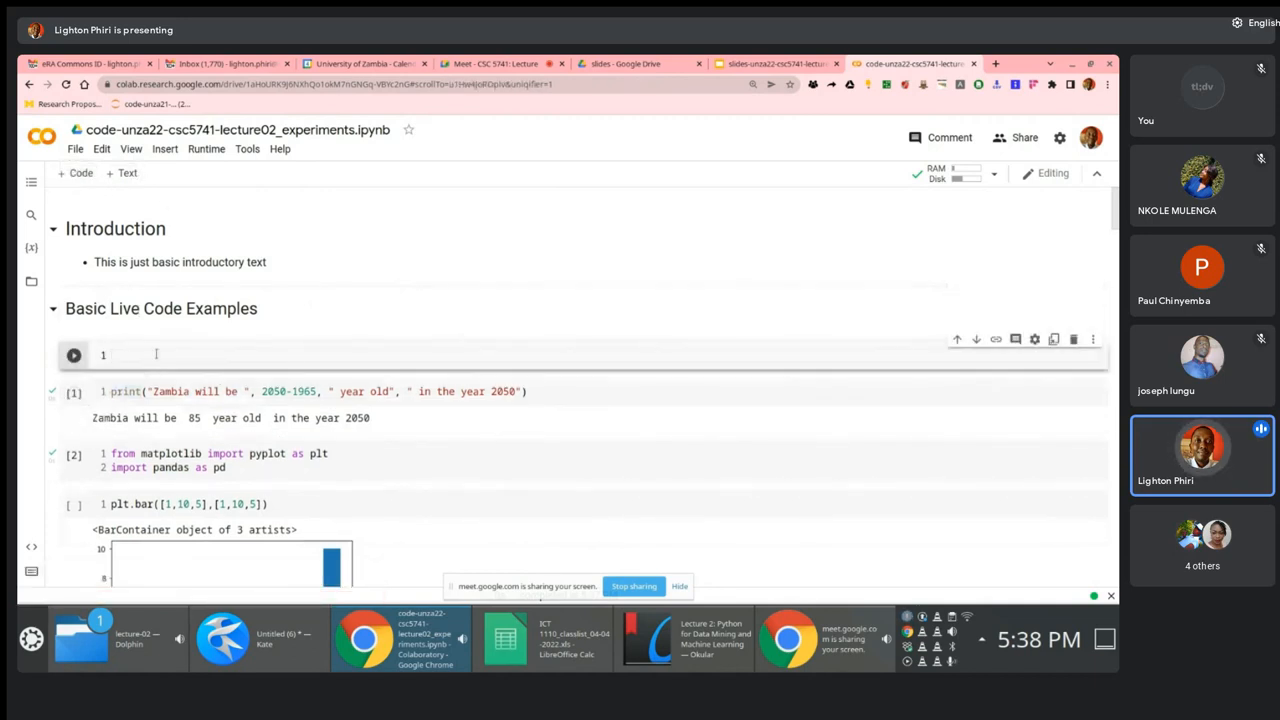
# Run '!pip install pandas' in the new top cell.
pyautogui.write('!pip install pandas')
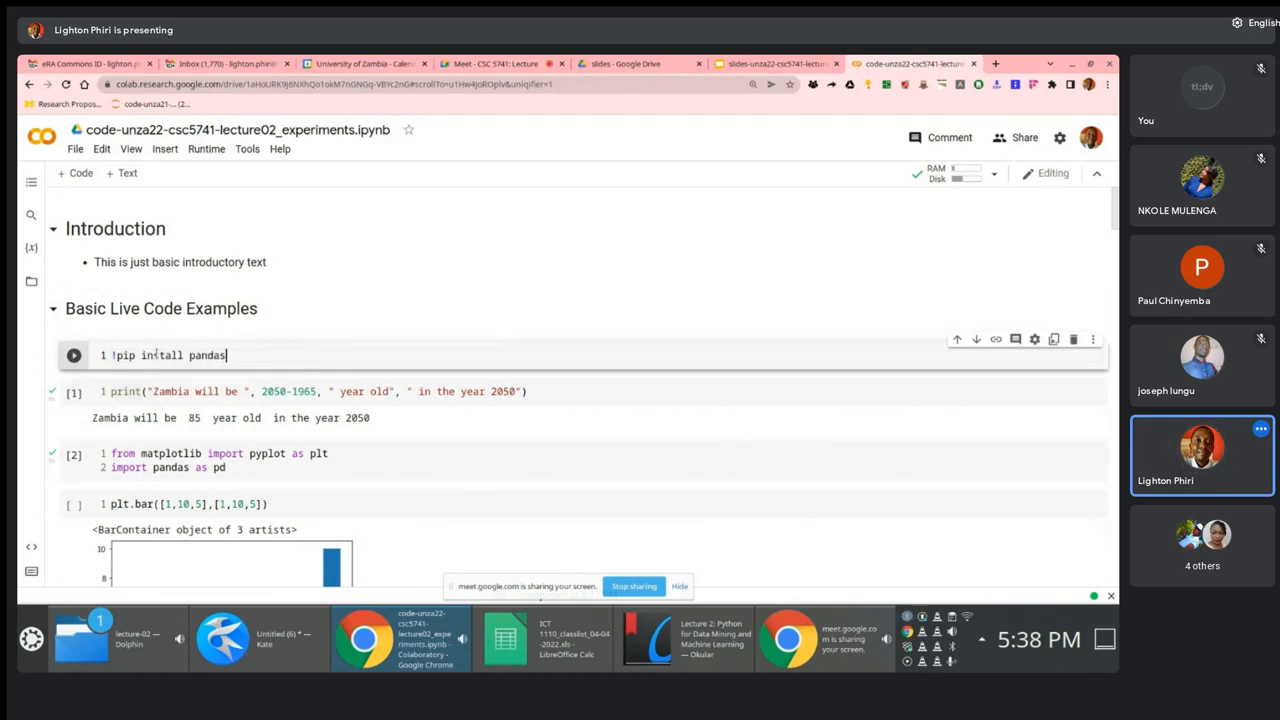
pyautogui.click(73, 355)
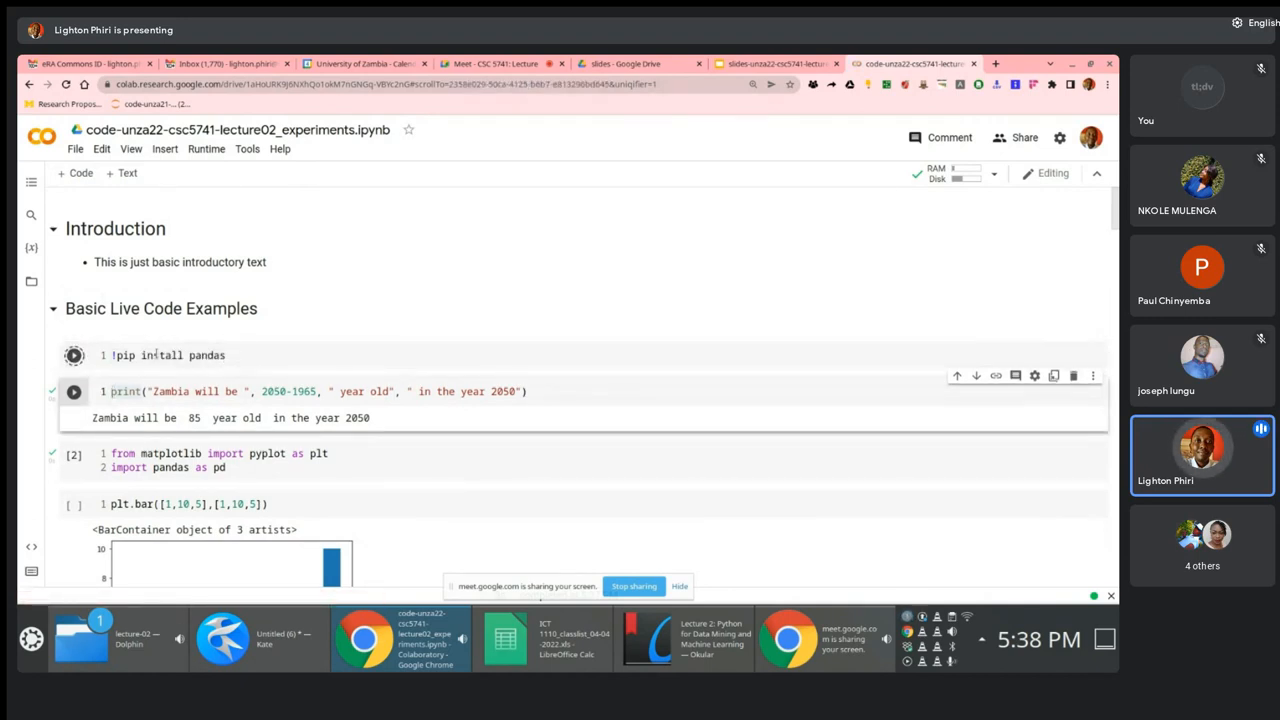
pyautogui.click(74, 355)
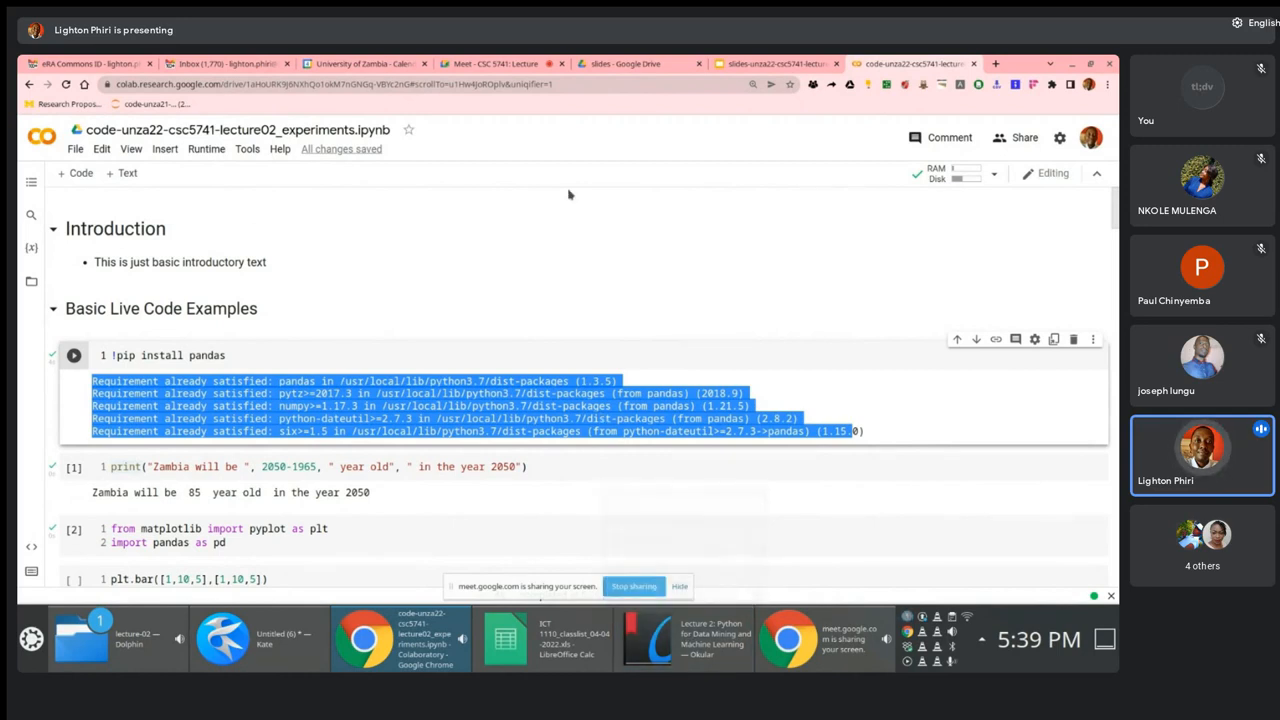
pyautogui.moveTo(683, 639)
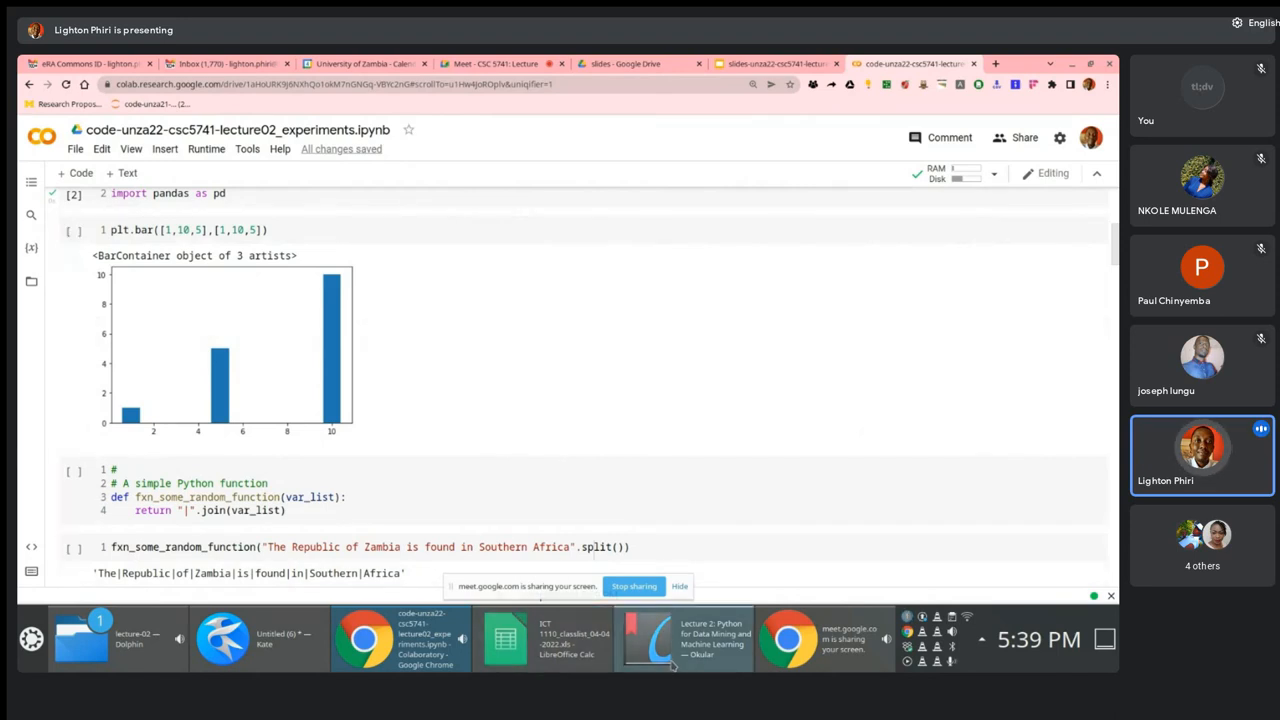
# Bring Okular to the front and advance to the Google Colab Interface slide.
pyautogui.click(683, 638)
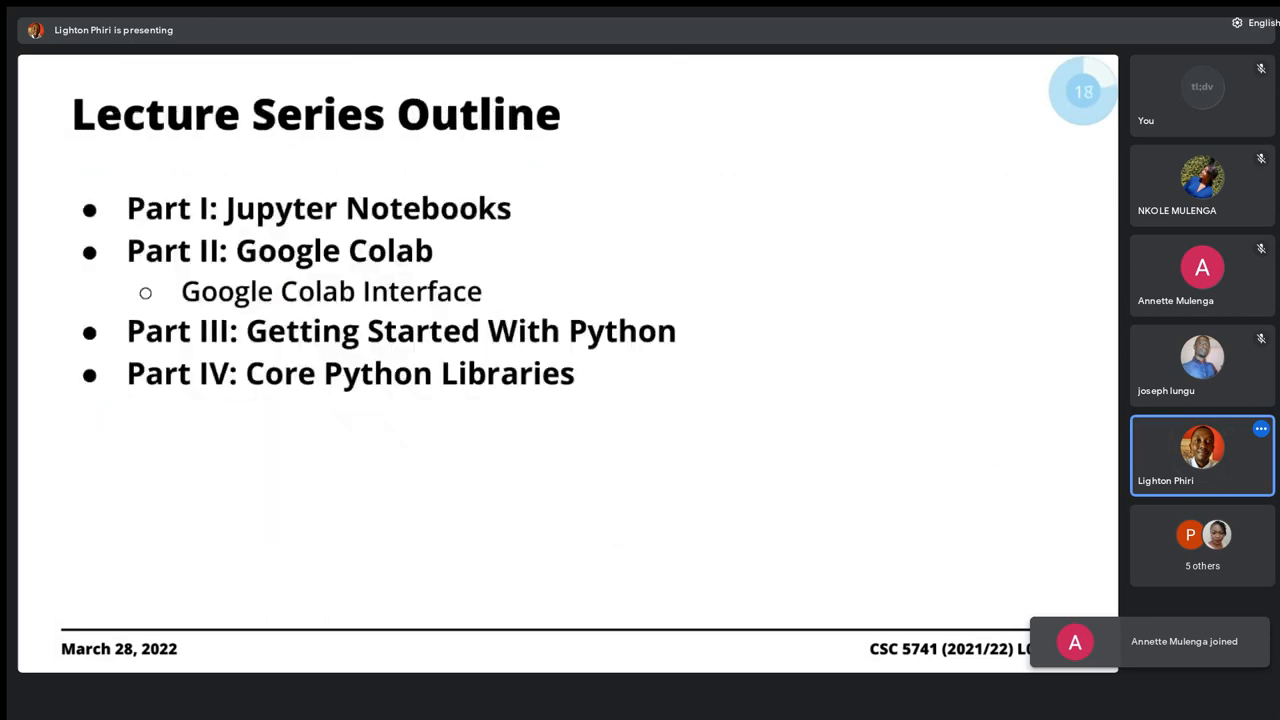
pyautogui.press('right')
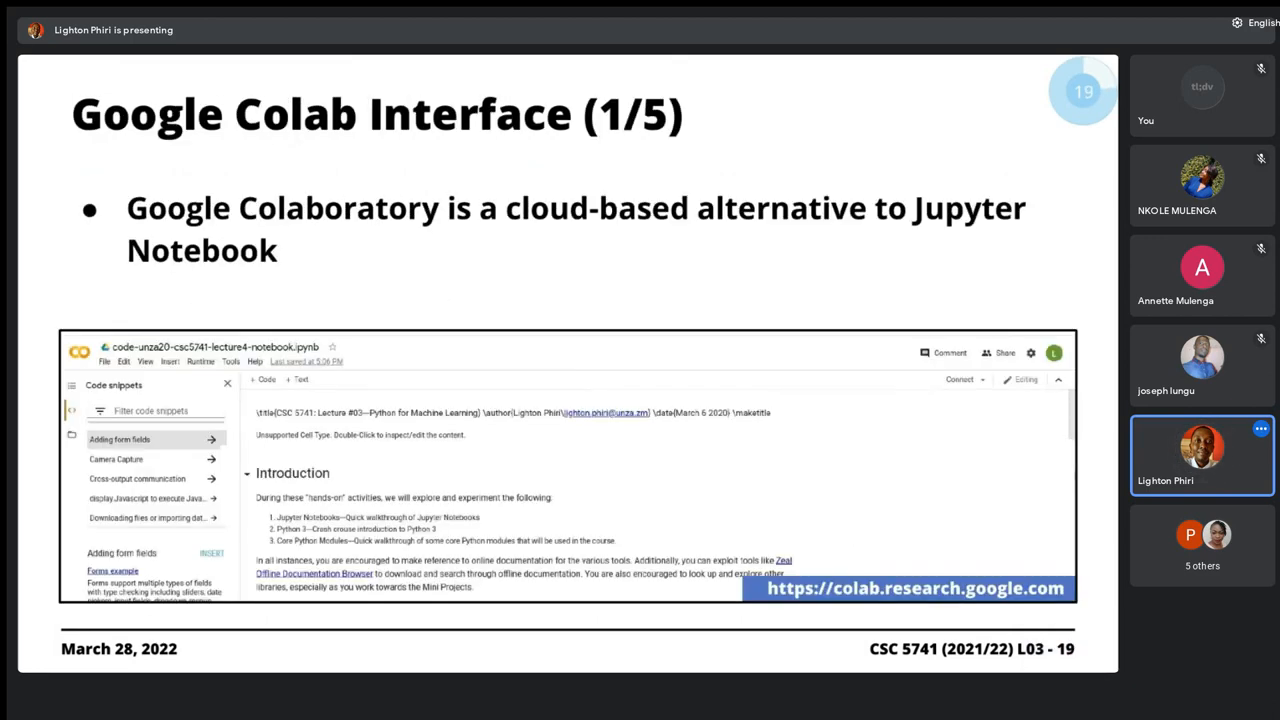
# Step the Okular slides with the arrow key before returning to the Colab notebook.
pyautogui.press('Left')
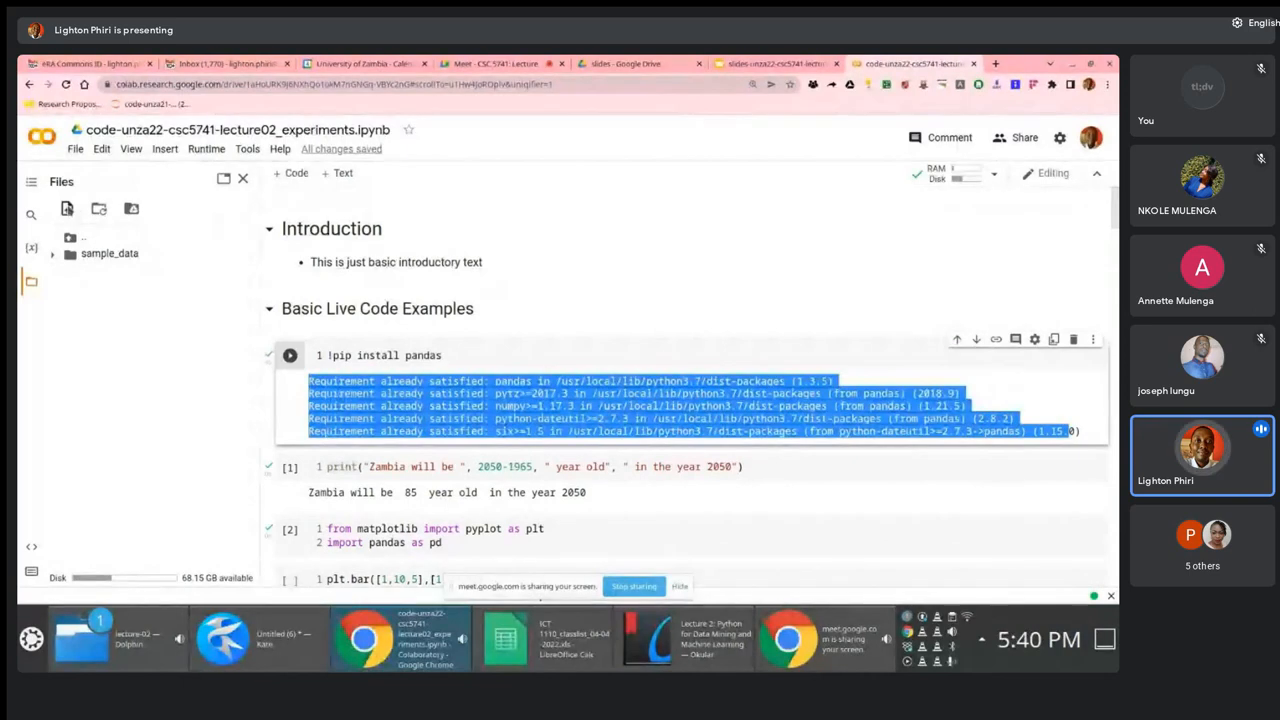
pyautogui.moveTo(67, 208)
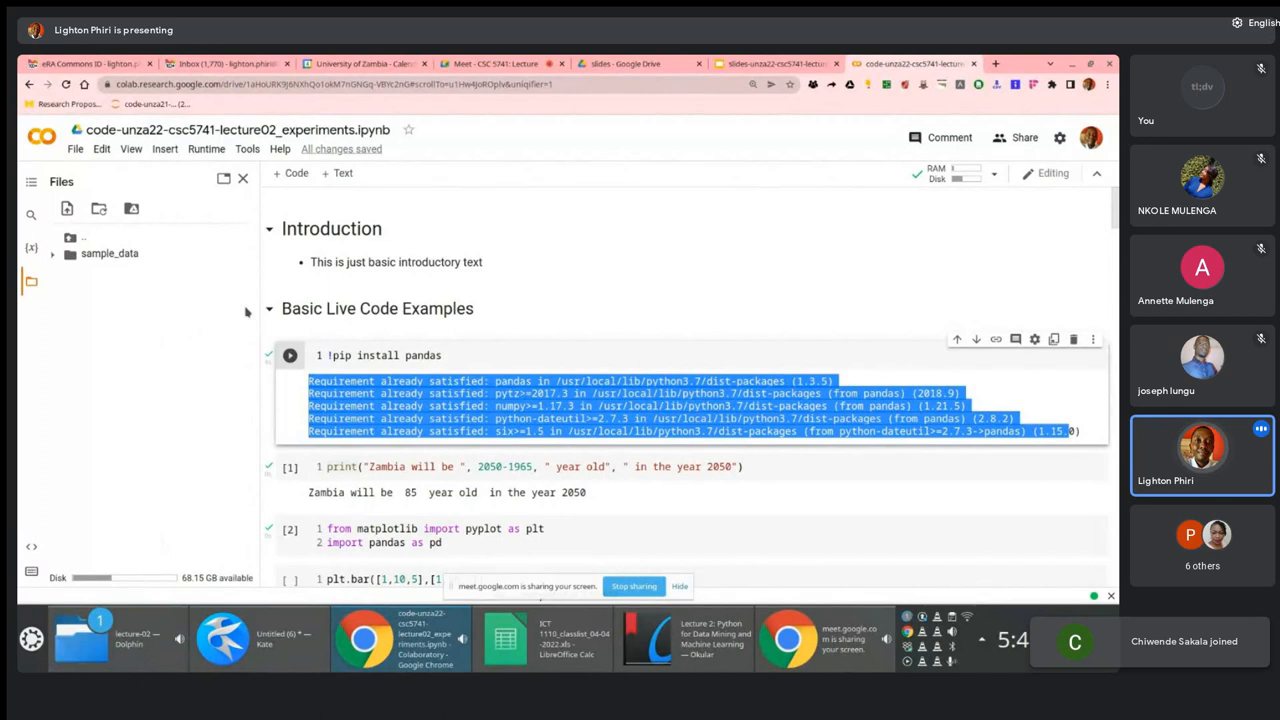
pyautogui.moveTo(170, 325)
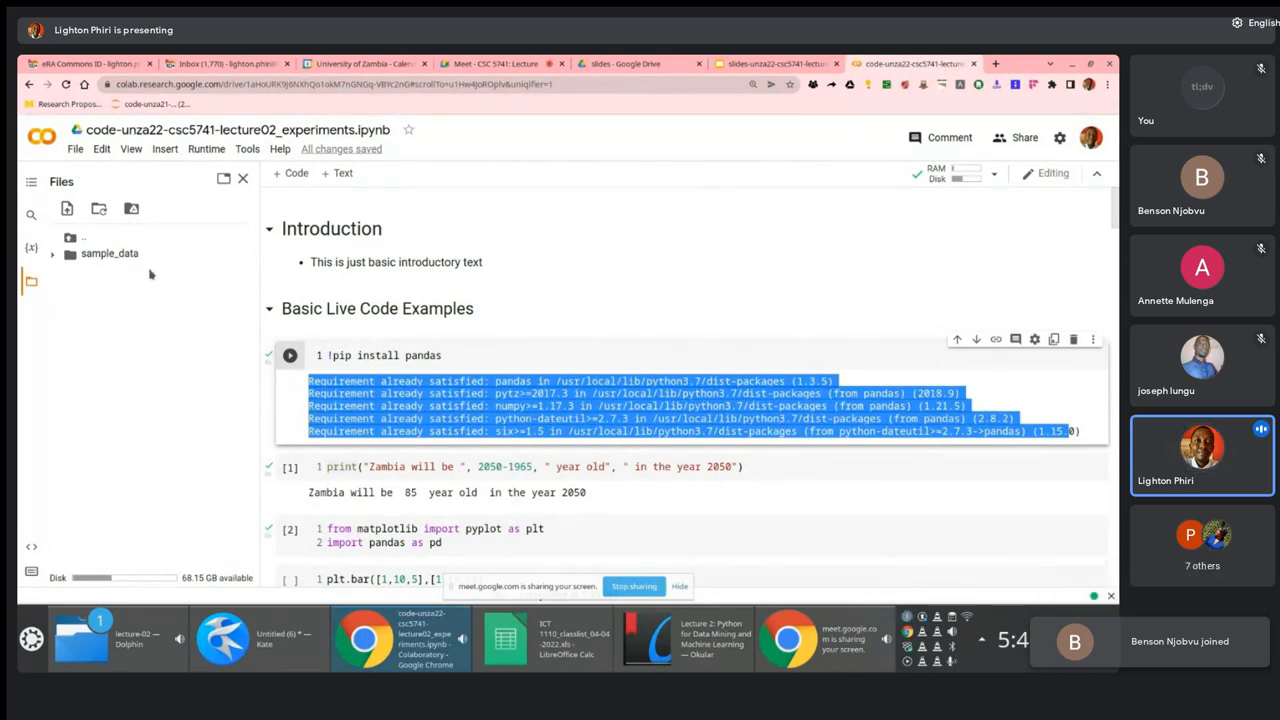
pyautogui.moveTo(67, 208)
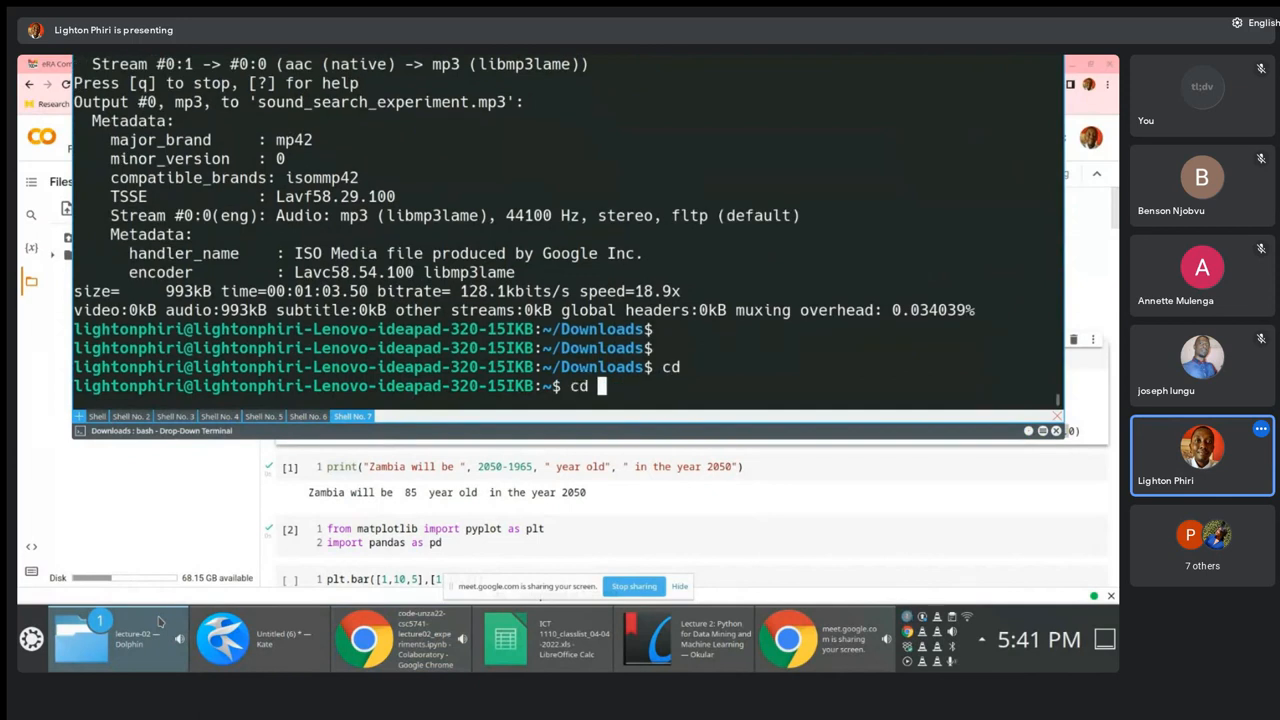
# In Konsole, cd into Dropbox/.../lecture-02/scripts/ and run ls and pwd.
pyautogui.write('Dr')
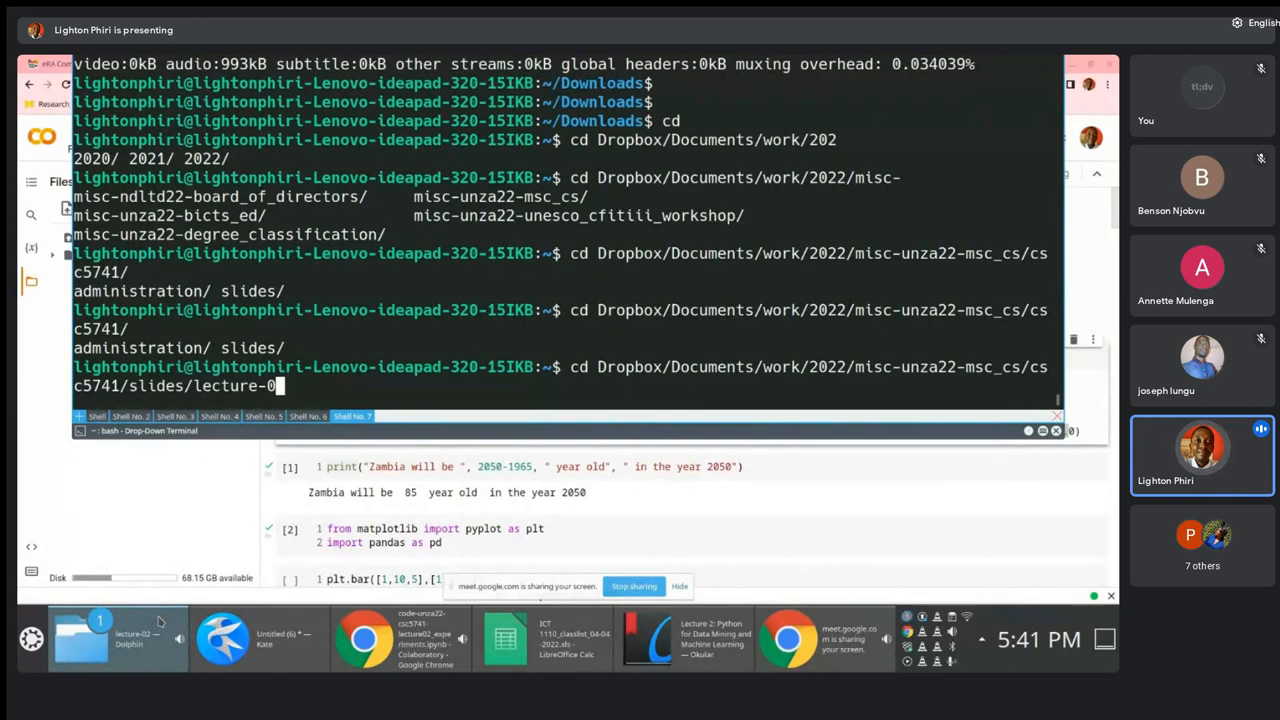
pyautogui.write('2/scripts/')
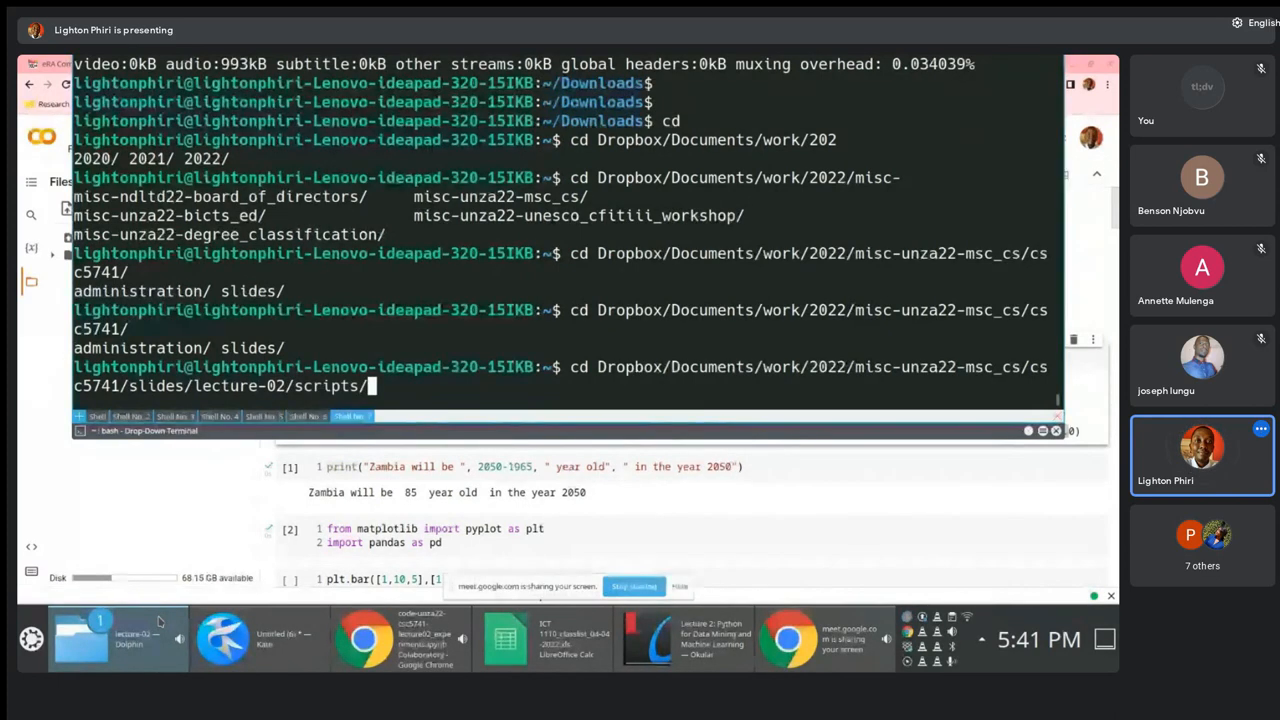
pyautogui.write('ls')
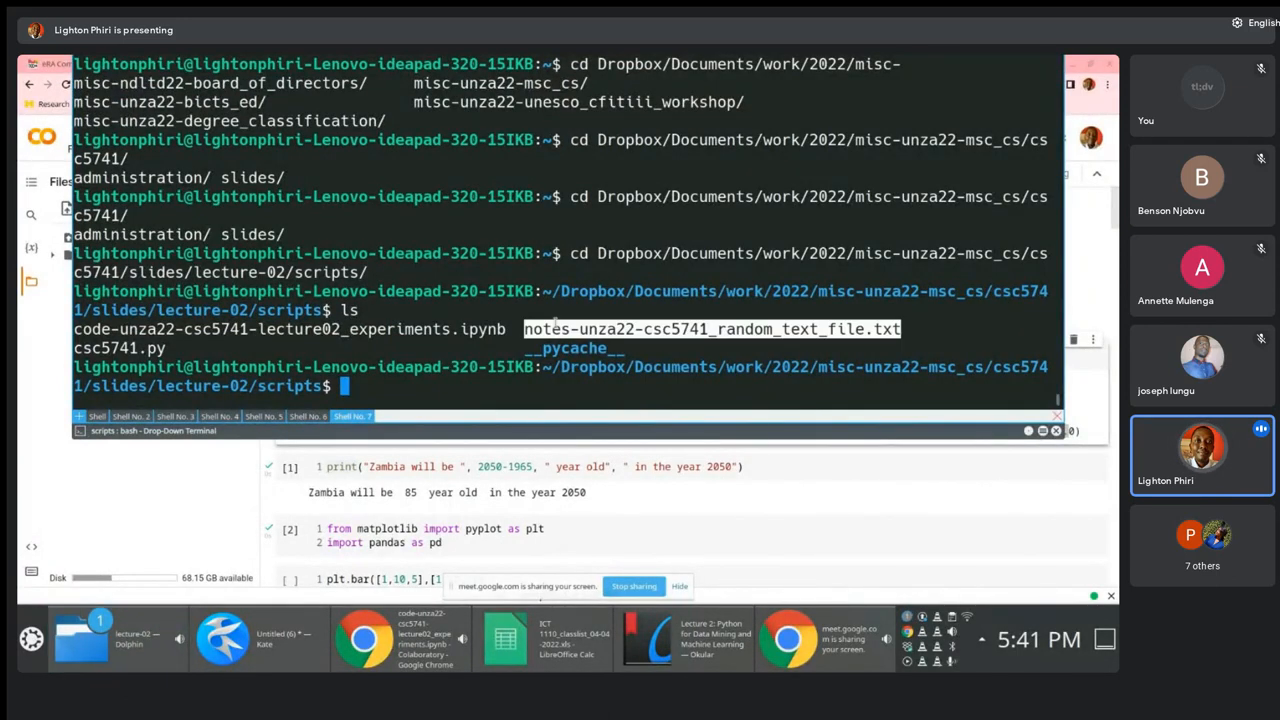
pyautogui.write('pwd')
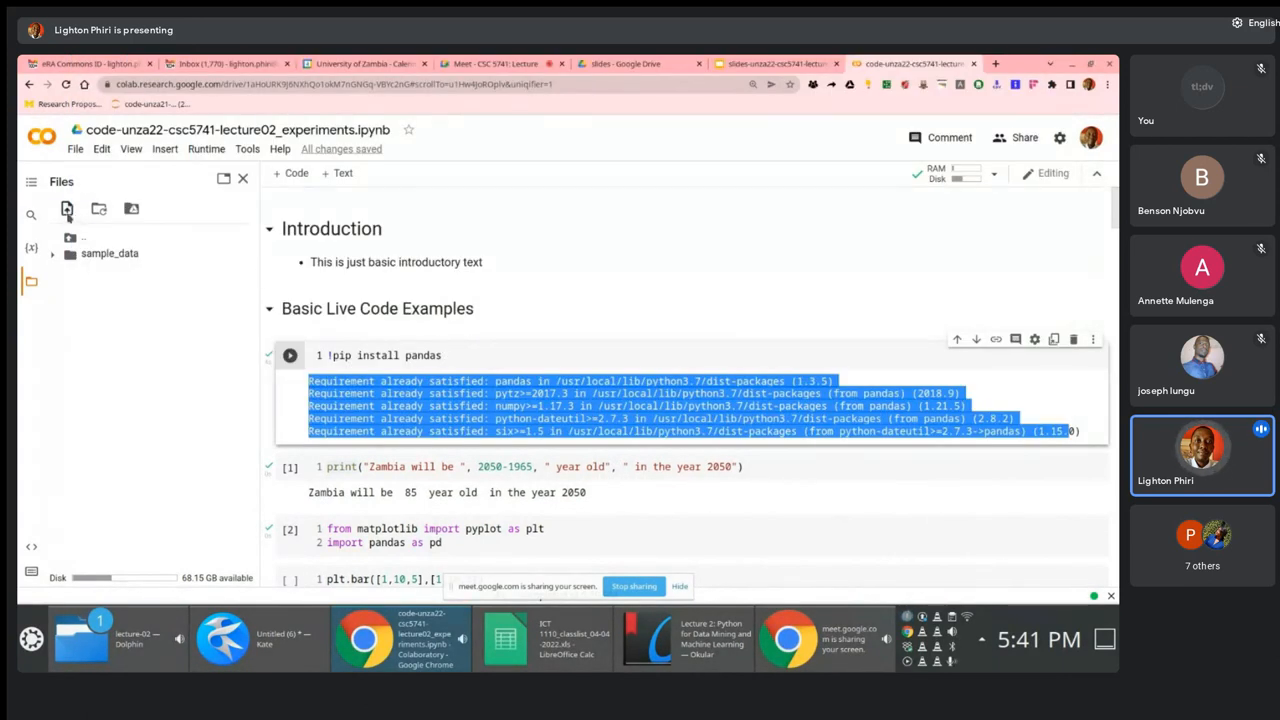
# Upload notes-unza22-csc5741_random_text_file.txt through the Files panel upload dialog.
pyautogui.click(67, 209)
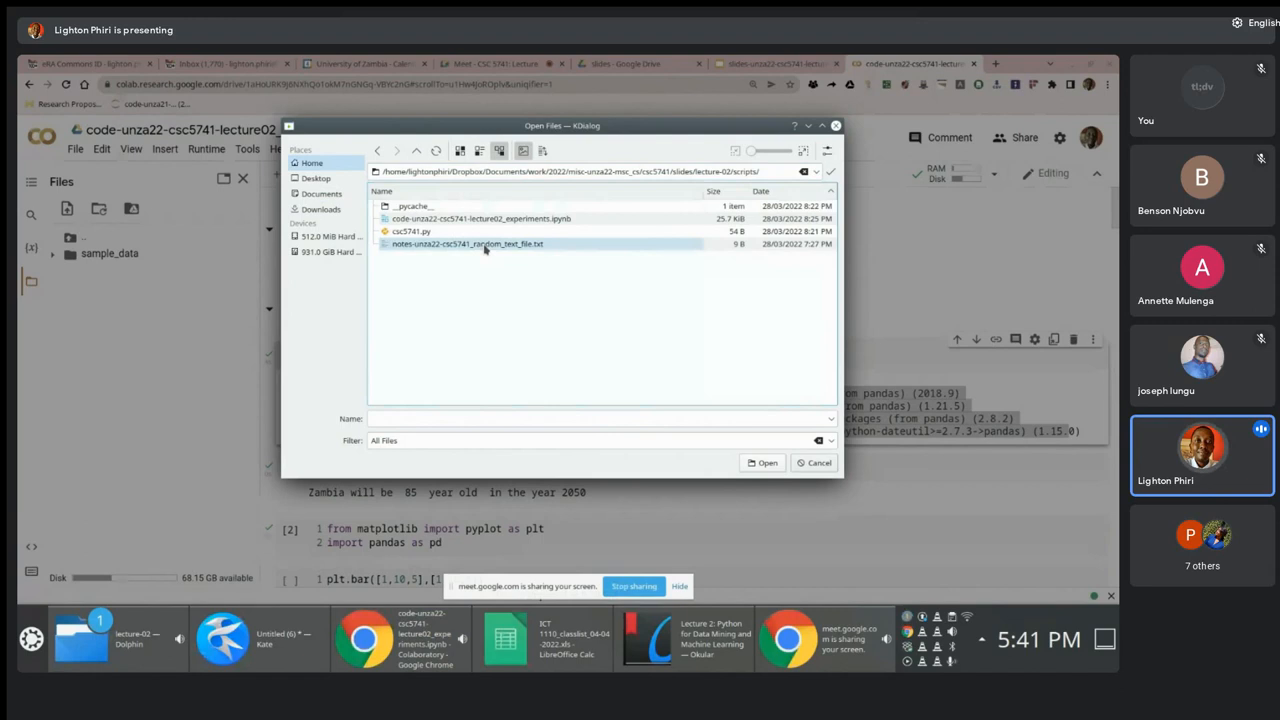
pyautogui.click(467, 244)
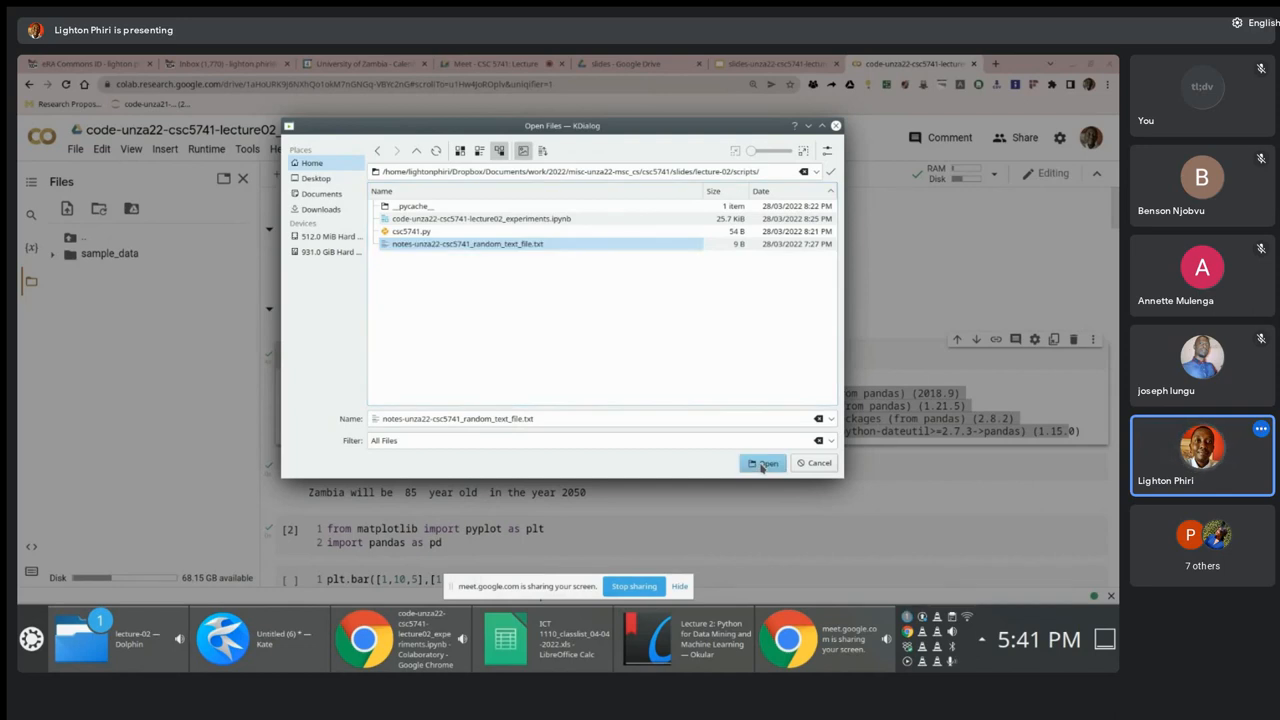
pyautogui.click(763, 463)
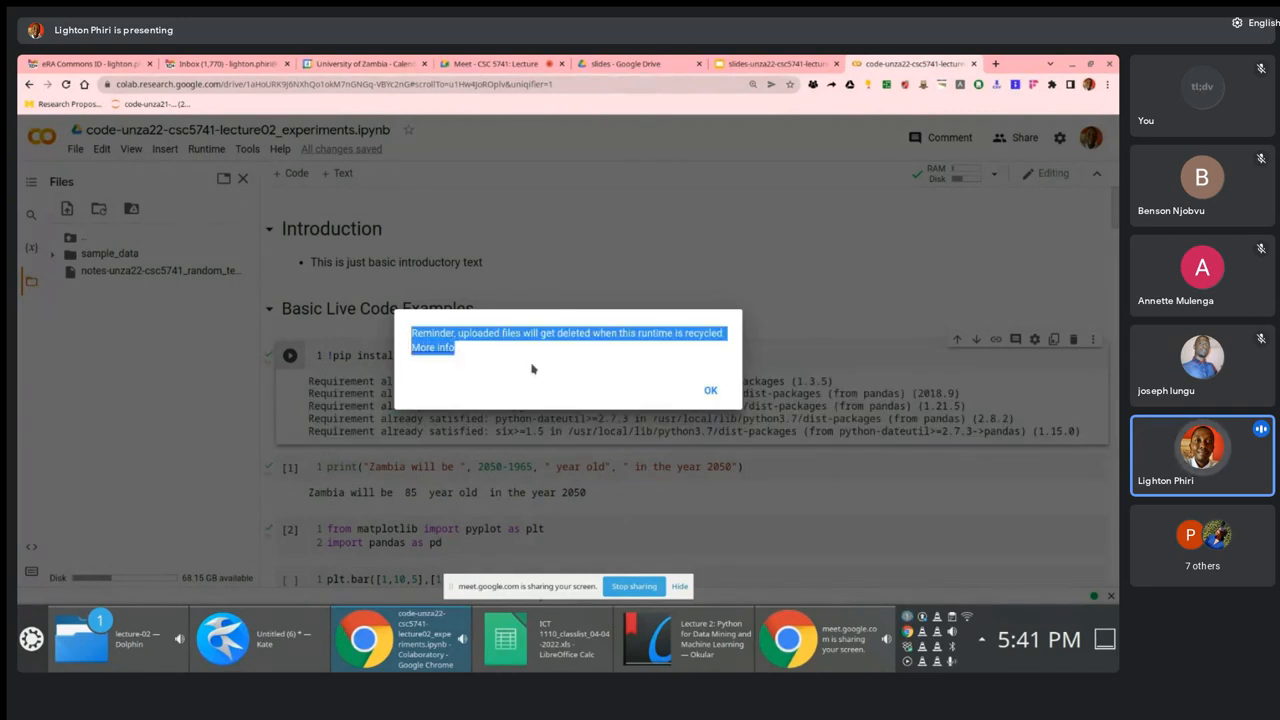
pyautogui.moveTo(483, 355)
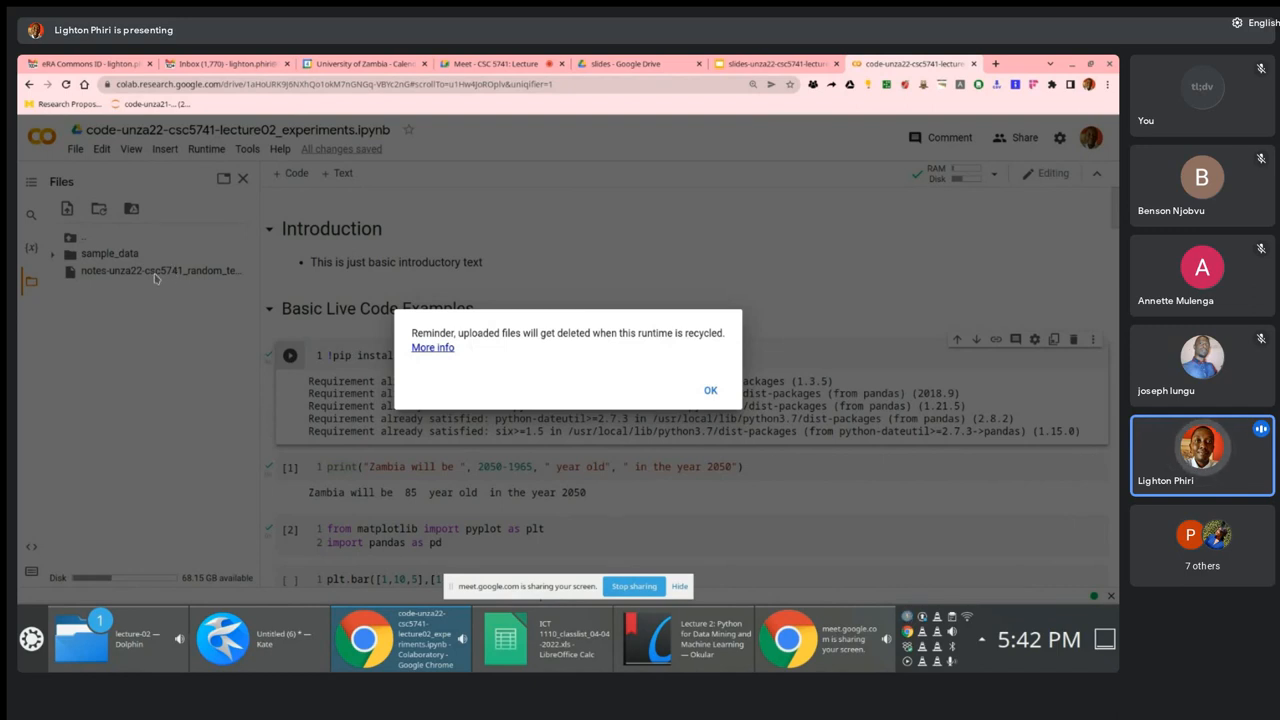
pyautogui.moveTo(156, 278)
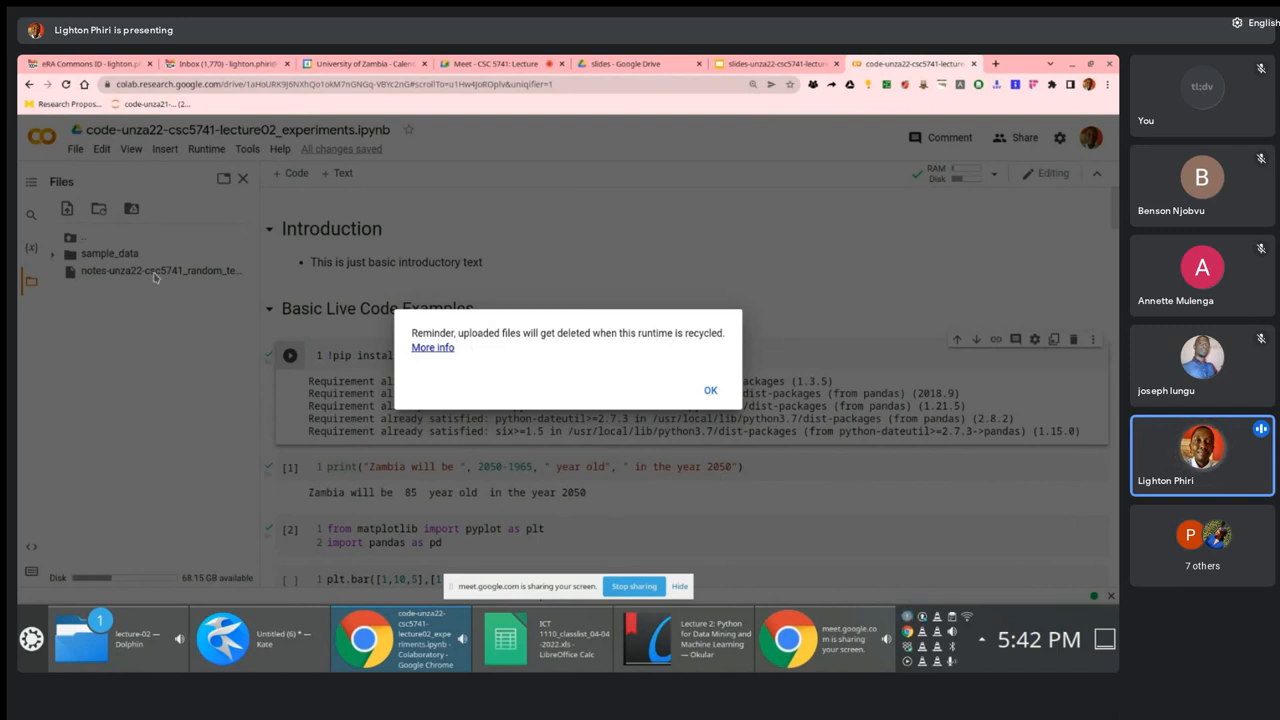
pyautogui.moveTo(710, 368)
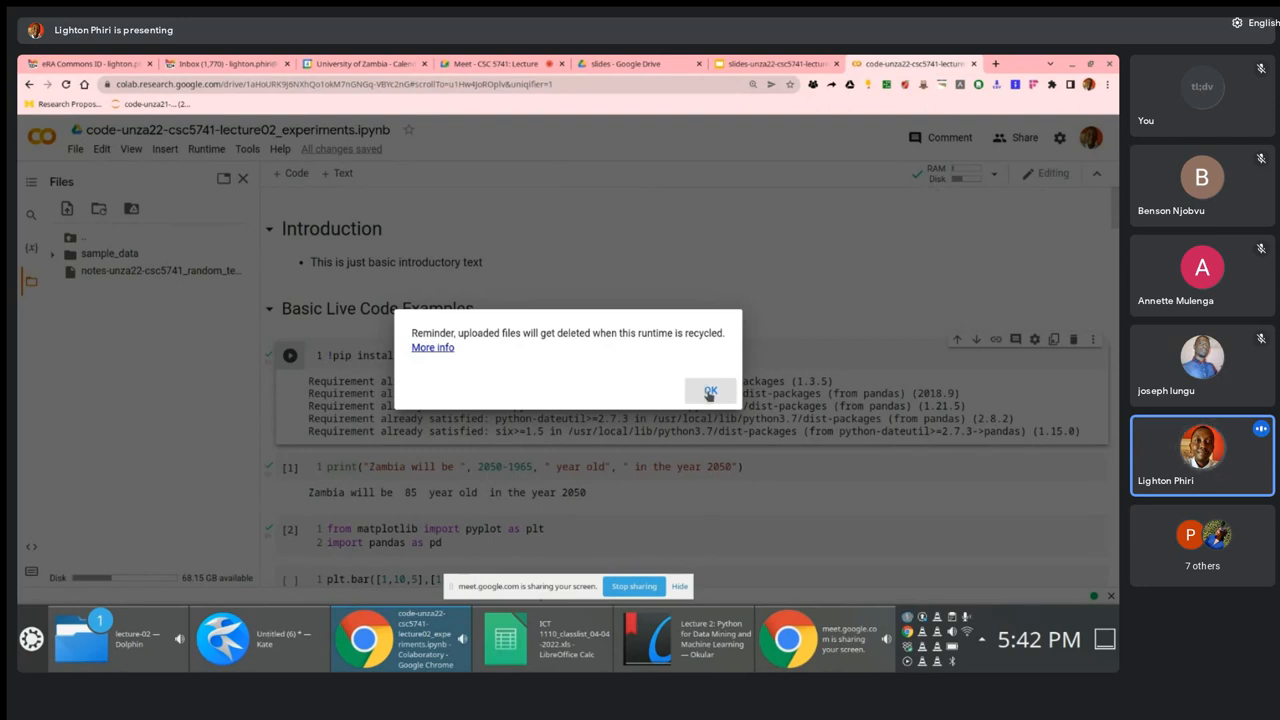
# Dismiss the reminder that uploaded session files will be deleted.
pyautogui.click(710, 390)
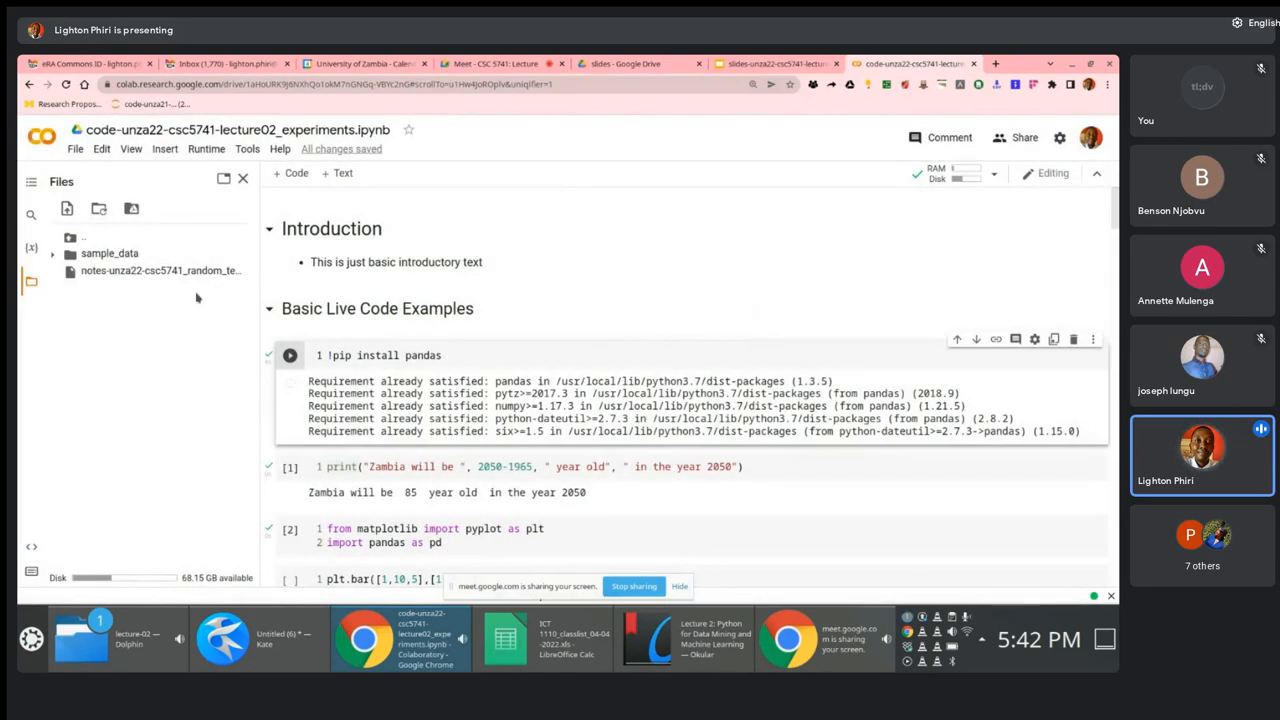
pyautogui.moveTo(131, 208)
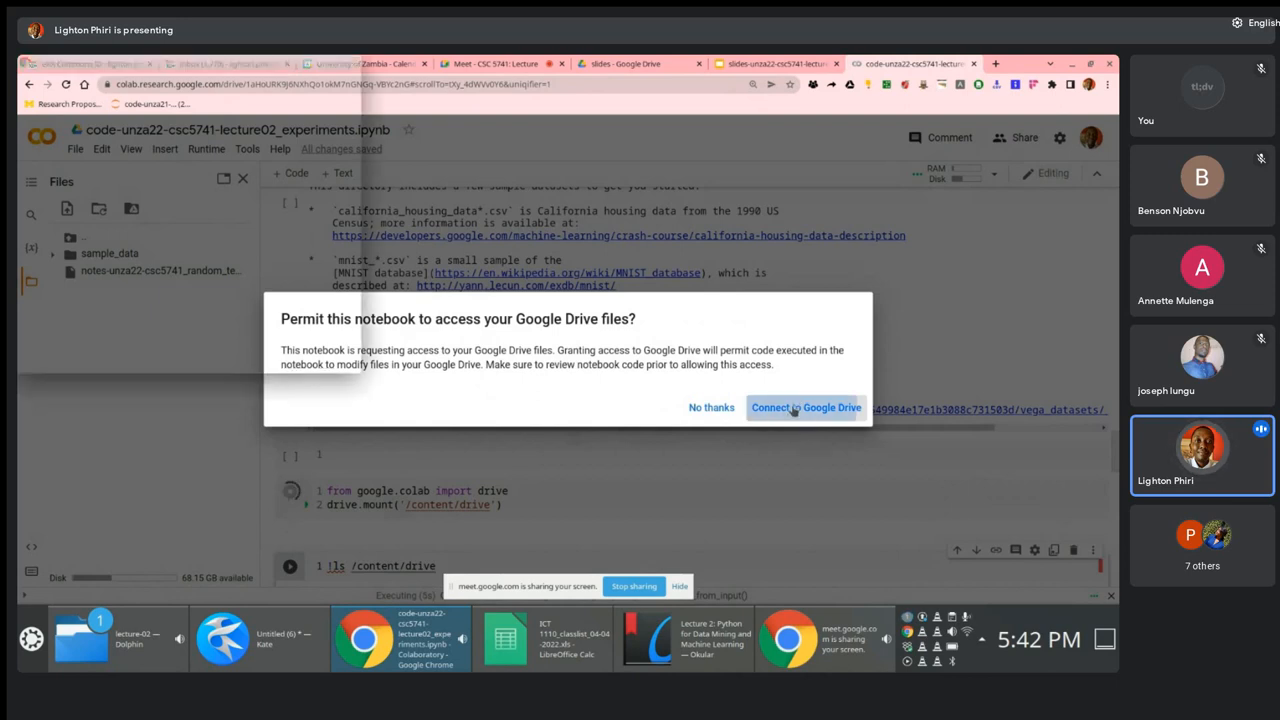
# Connect to Google Drive, pick the Google account, and allow the Drive permissions.
pyautogui.click(805, 407)
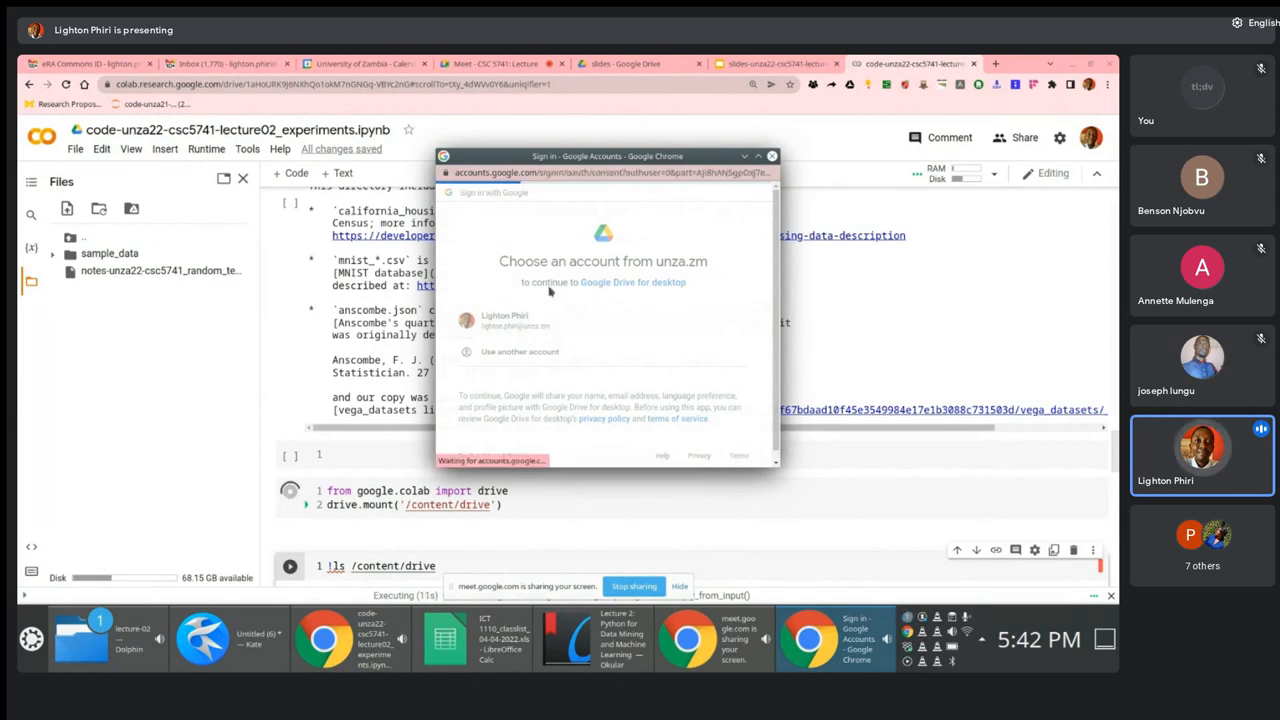
pyautogui.click(504, 320)
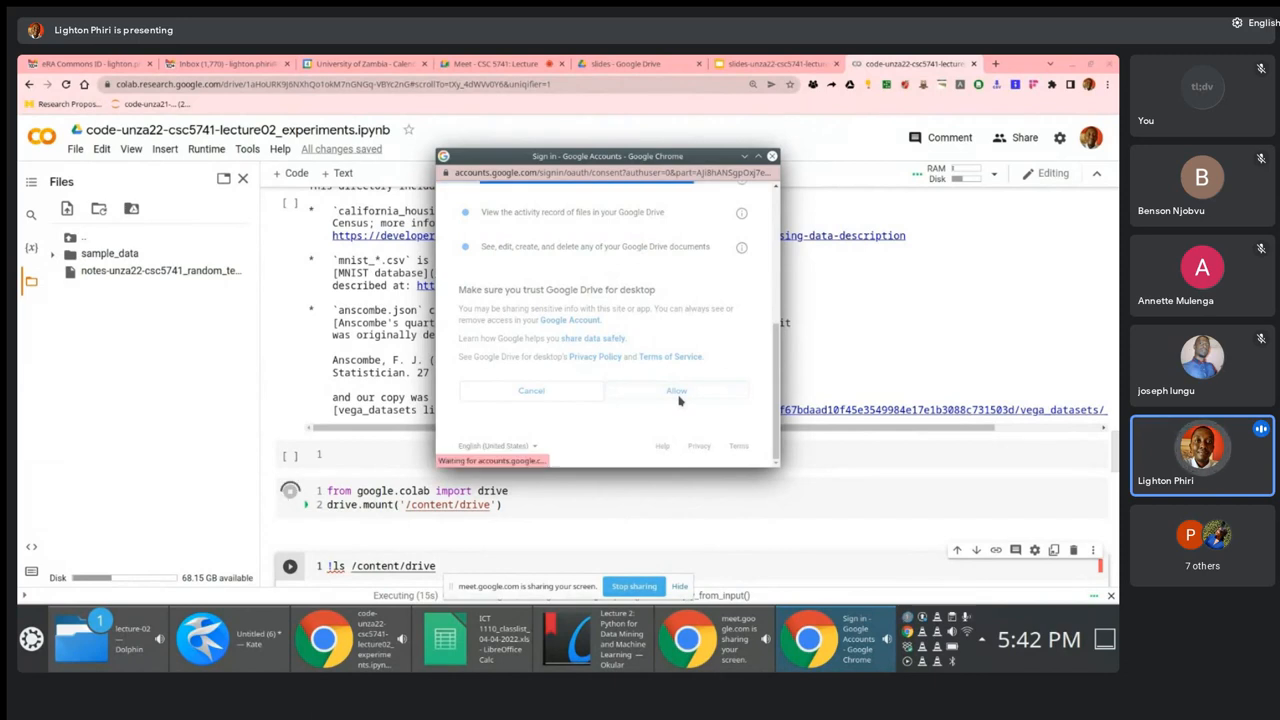
pyautogui.click(676, 390)
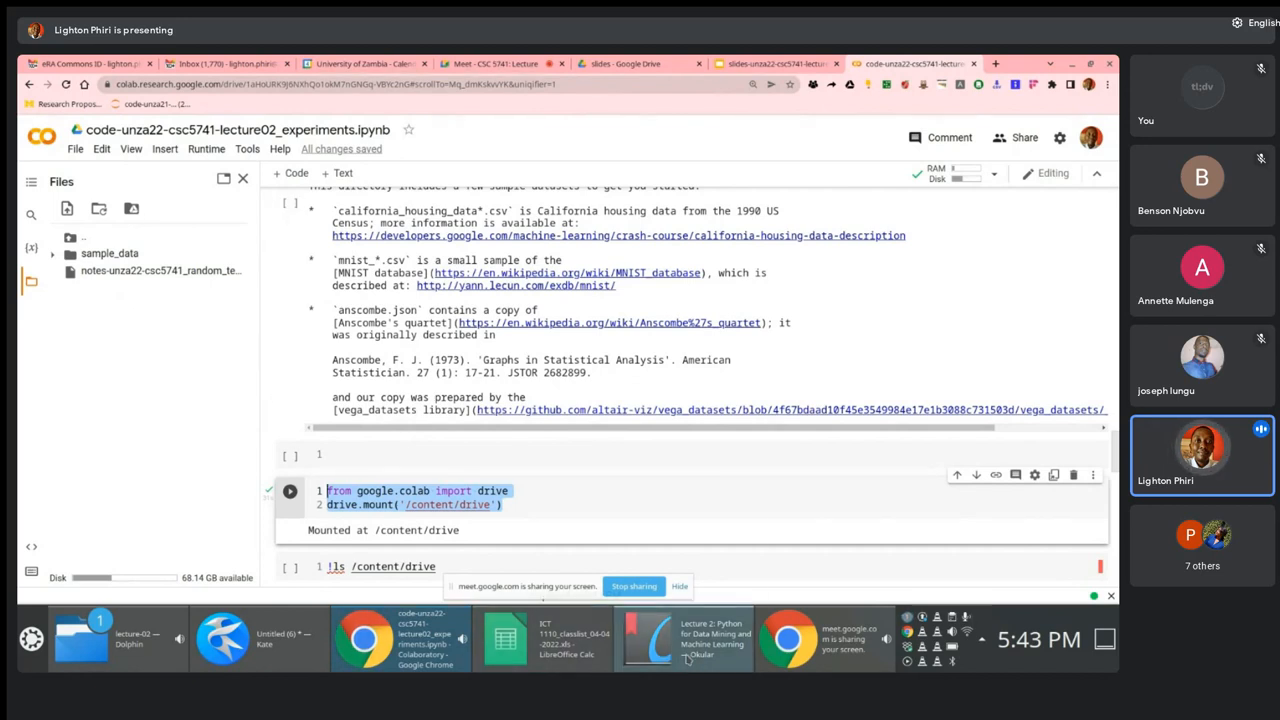
# Bring Okular's Lecture Series Outline slide back on screen and open its View menu.
pyautogui.click(683, 638)
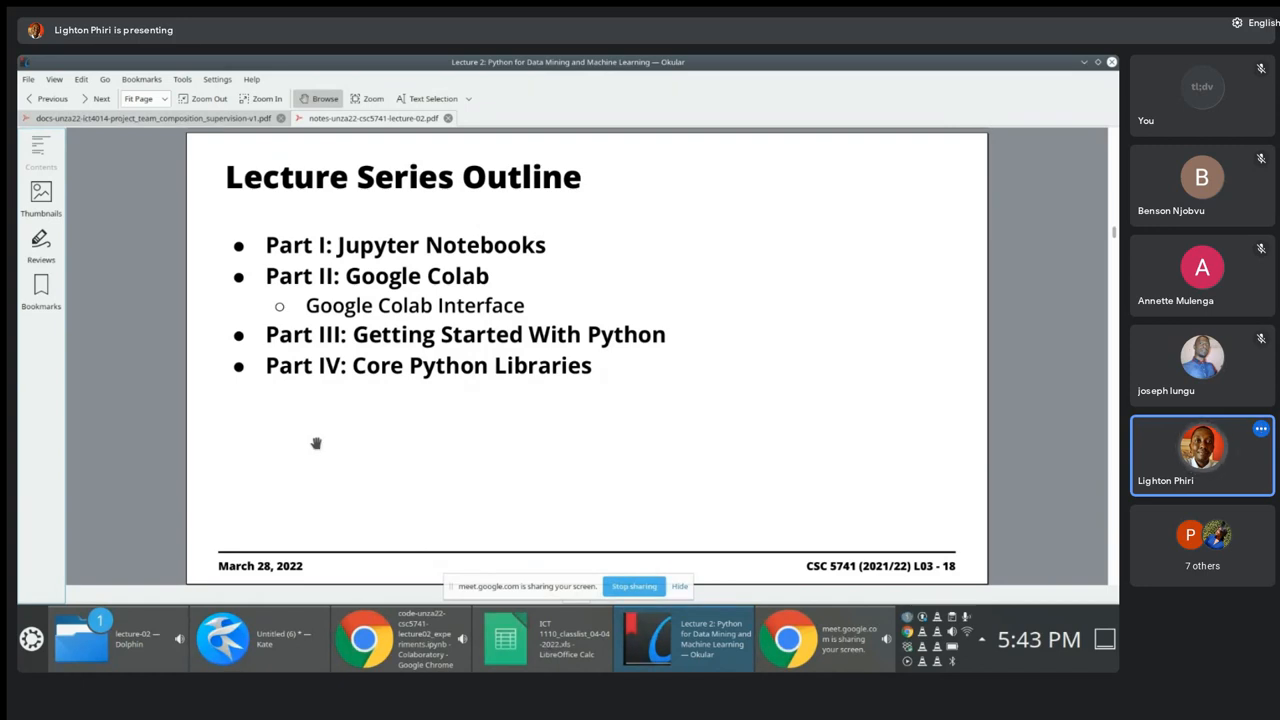
pyautogui.click(54, 79)
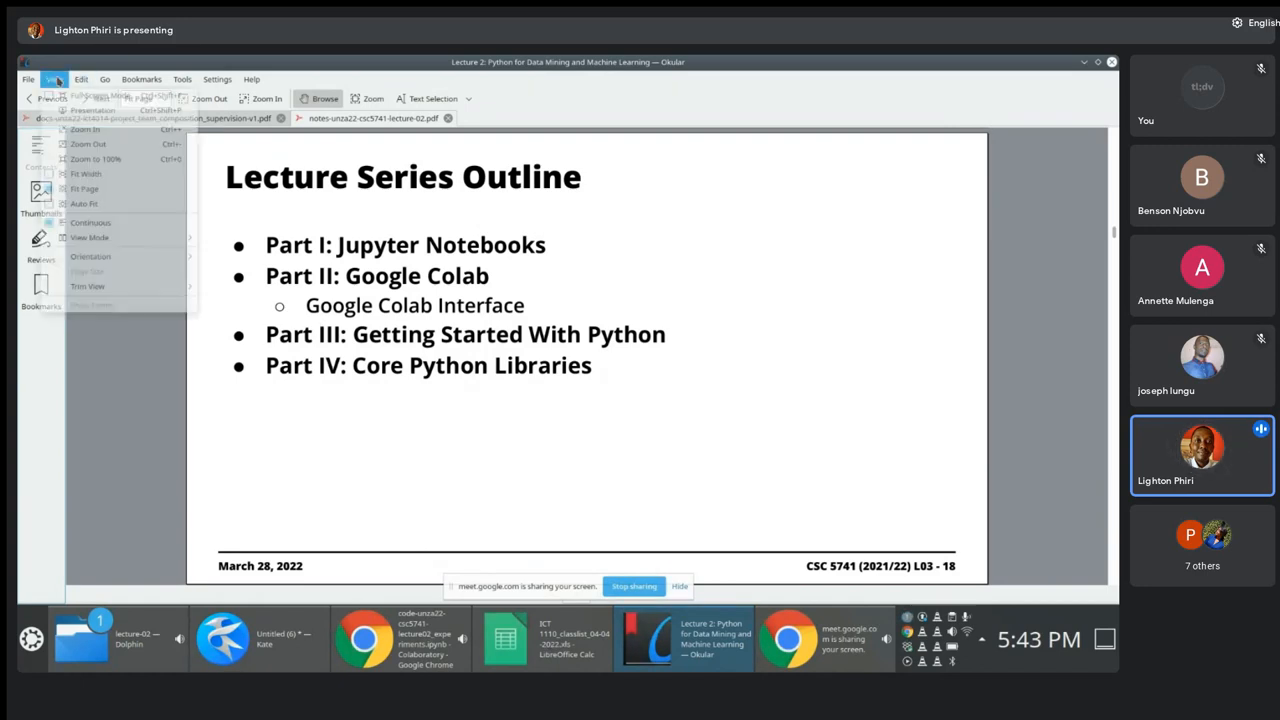